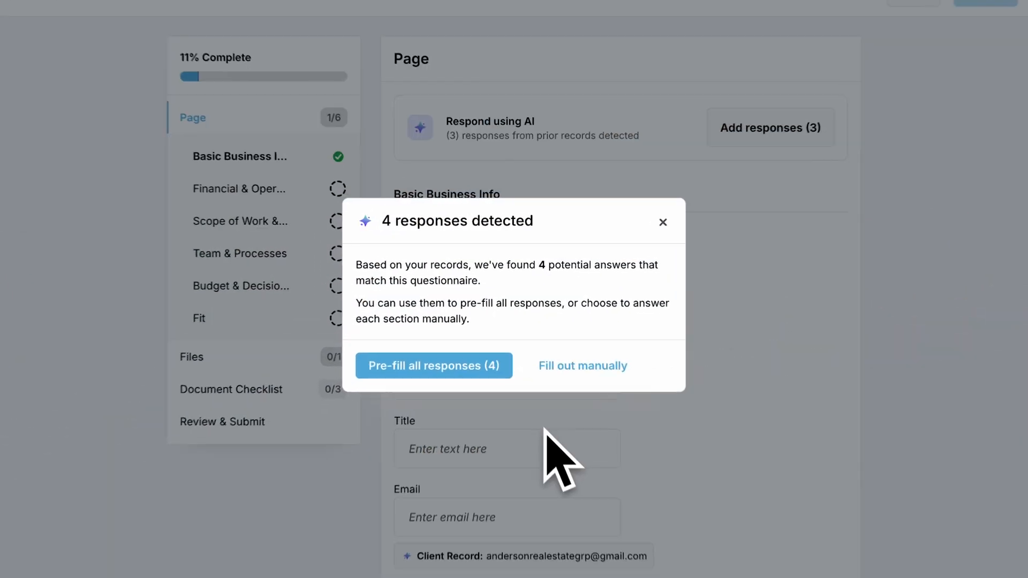
Pre-fill the intake preview with detected prior-record answers and return to the Home dashboard.
{"action": "left_click", "coordinate": [433, 367]}
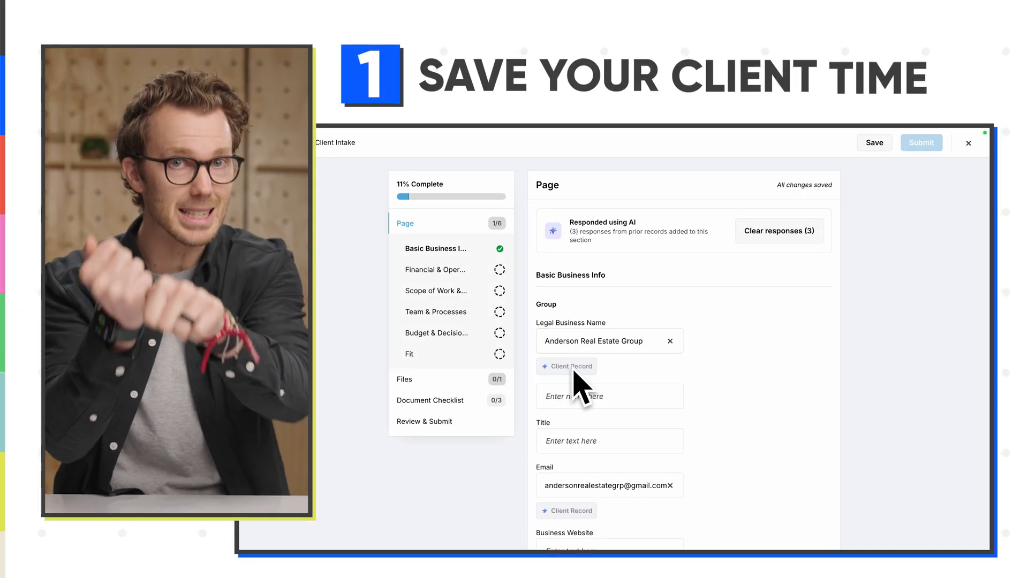
{"action": "scroll", "scroll_direction": "down", "scroll_amount": 3}
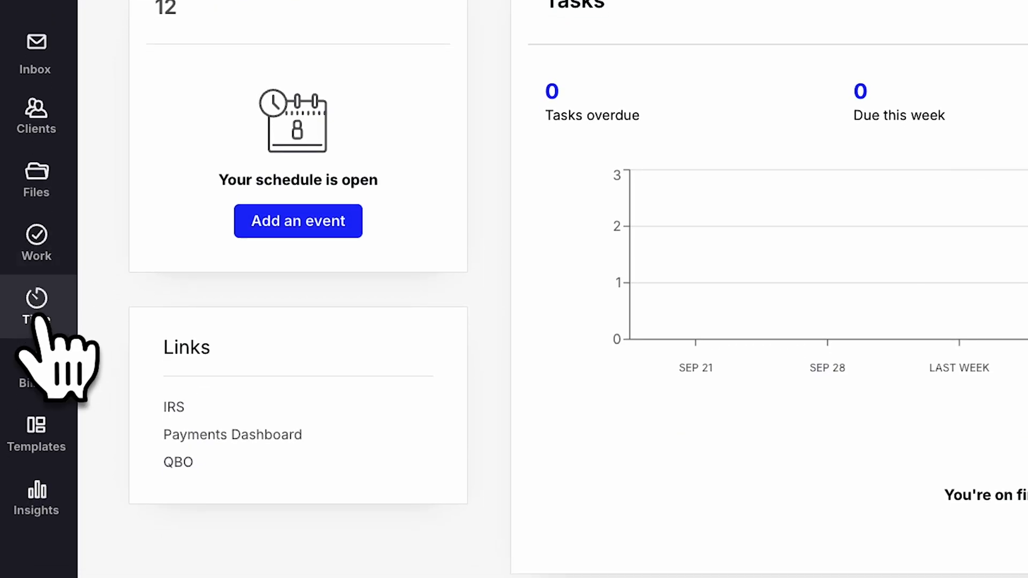
Create a questionnaire for Anderson Real Estate Group from the SMB Client Intake template.
{"action": "left_click", "coordinate": [35, 116]}
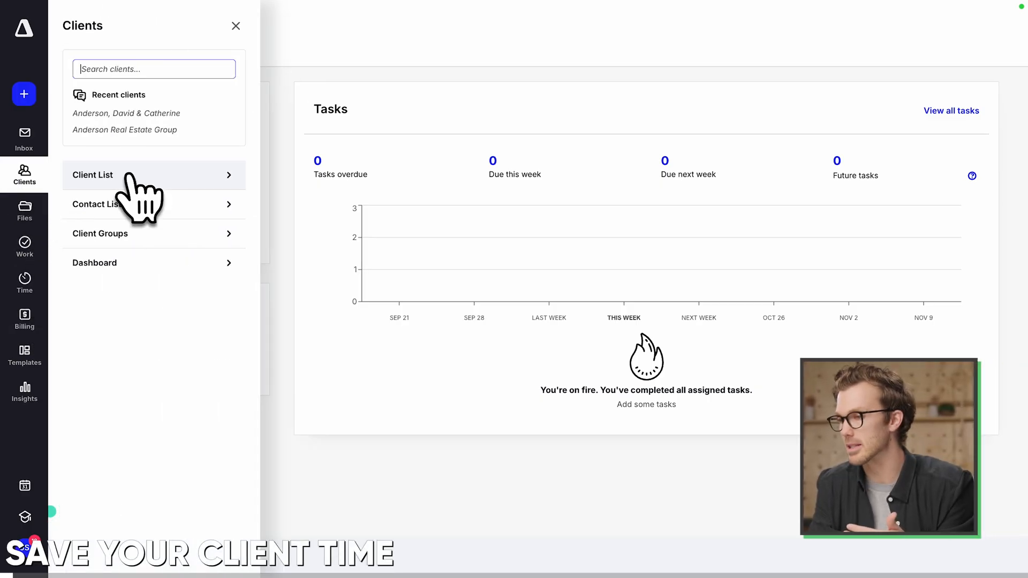
{"action": "left_click", "coordinate": [124, 130]}
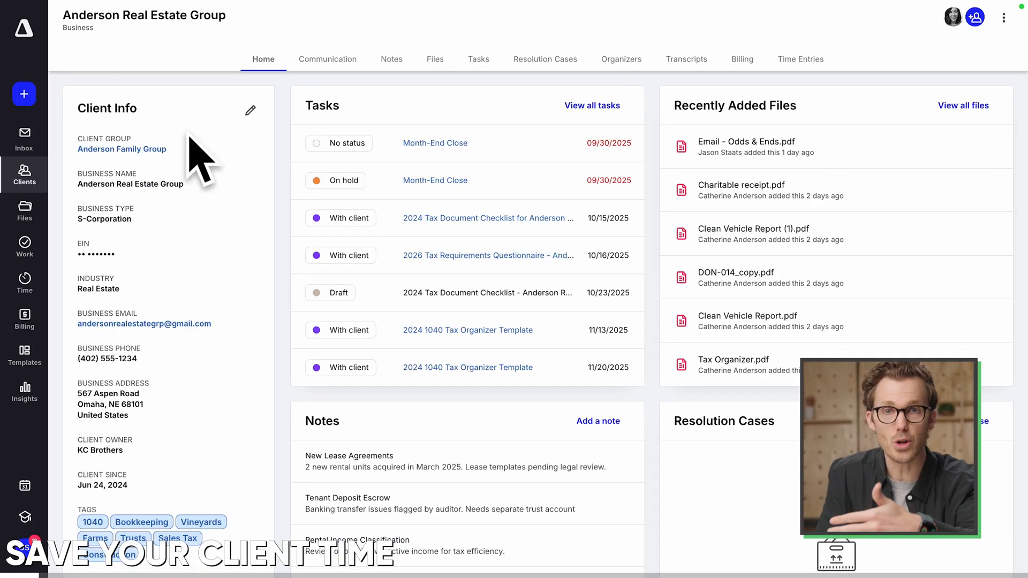
{"action": "left_click", "coordinate": [25, 95]}
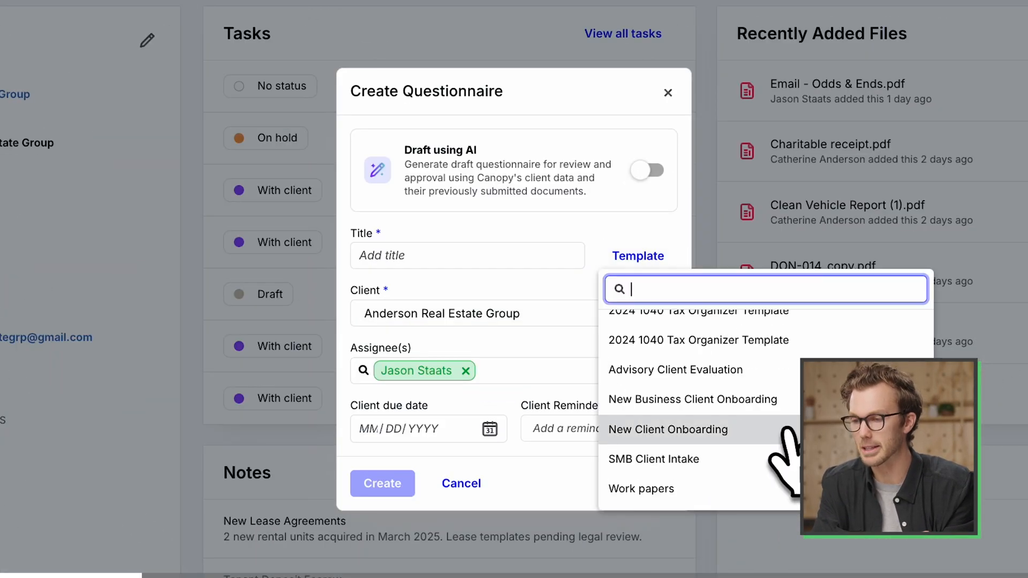
{"action": "left_click", "coordinate": [653, 458]}
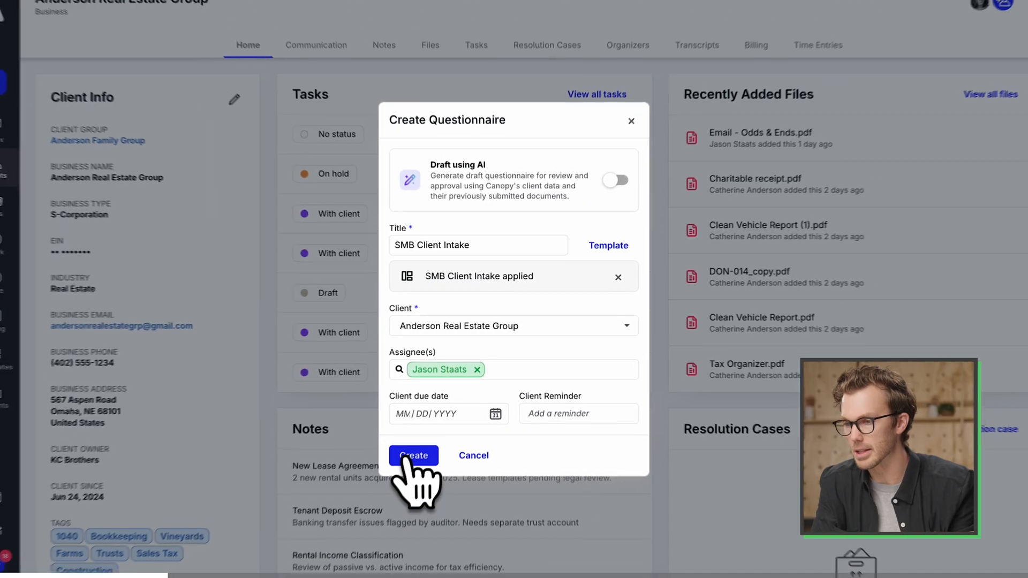
{"action": "left_click", "coordinate": [413, 456]}
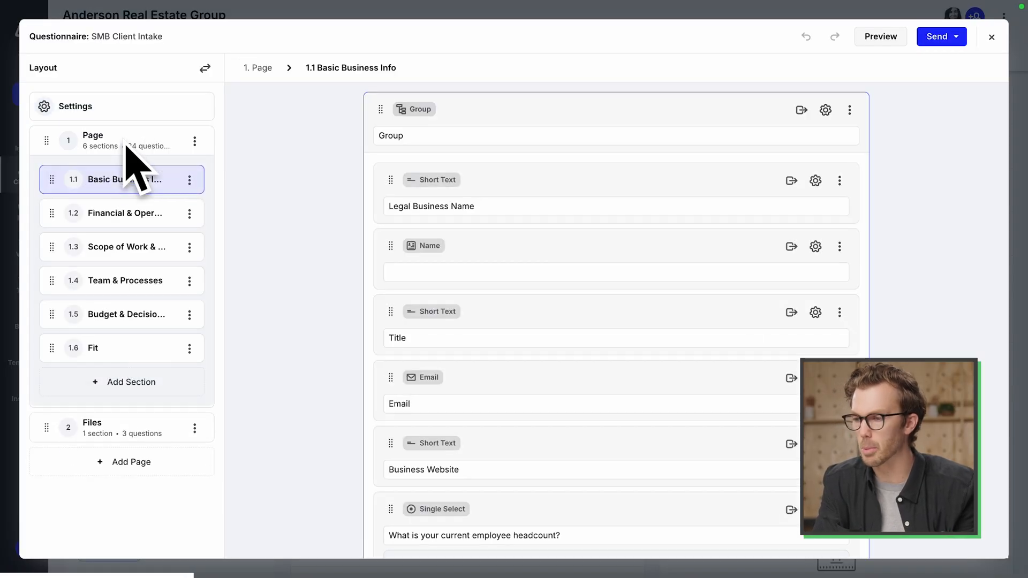
{"action": "mouse_move", "coordinate": [131, 446]}
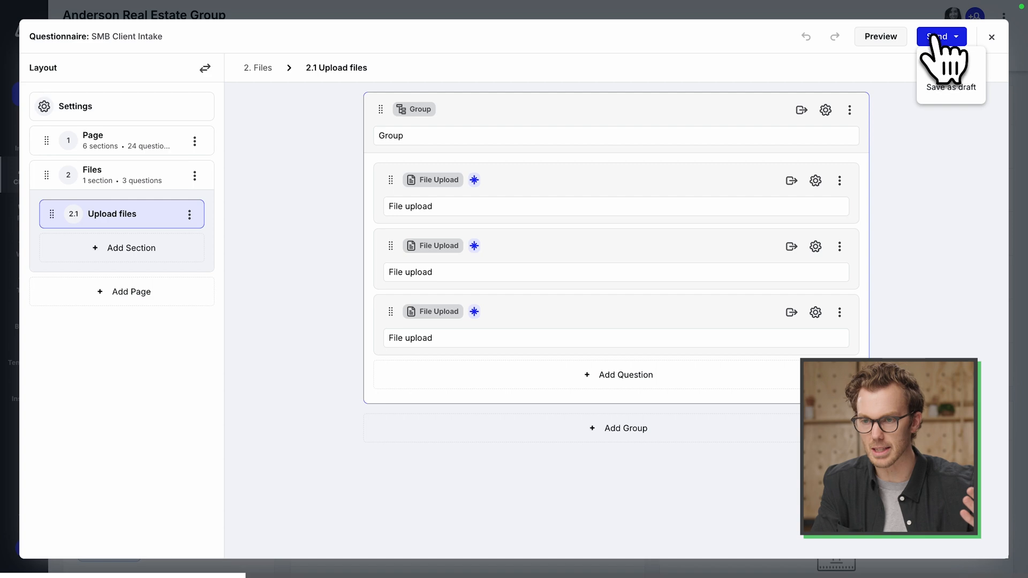
Send the SMB Client Intake questionnaire to all three client contacts' portals.
{"action": "left_click", "coordinate": [936, 36]}
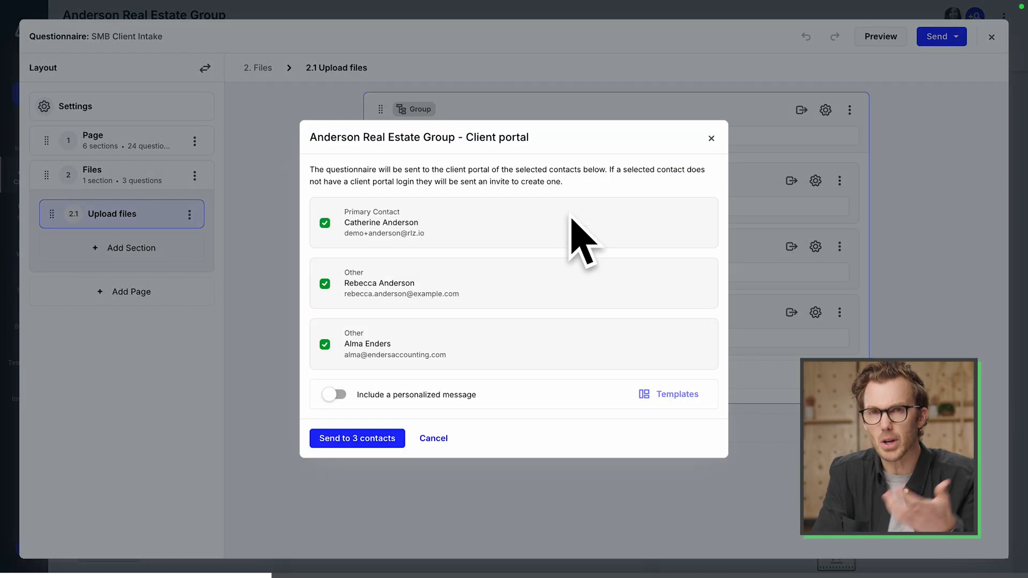
{"action": "left_click", "coordinate": [356, 438]}
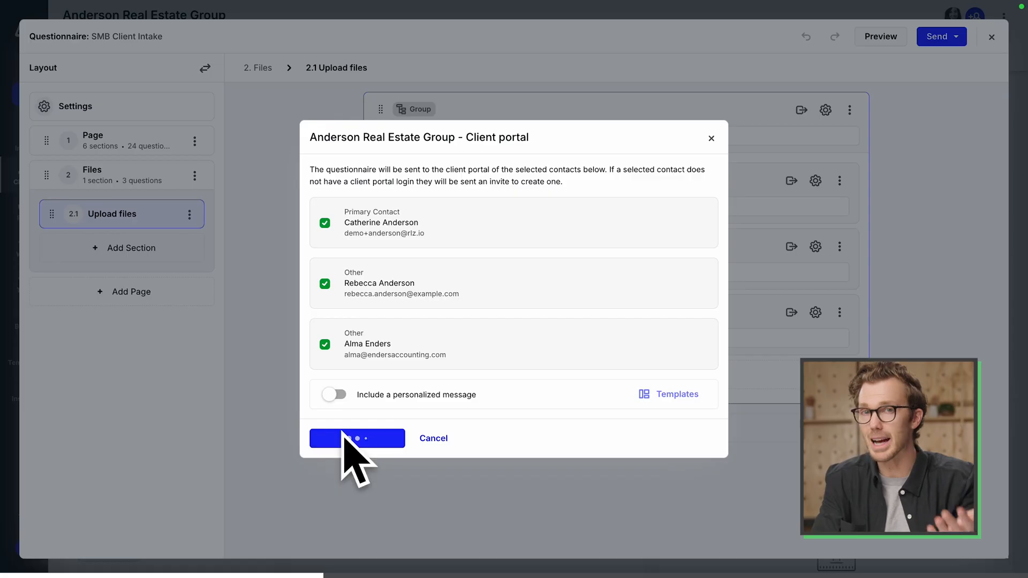
{"action": "left_click", "coordinate": [357, 438]}
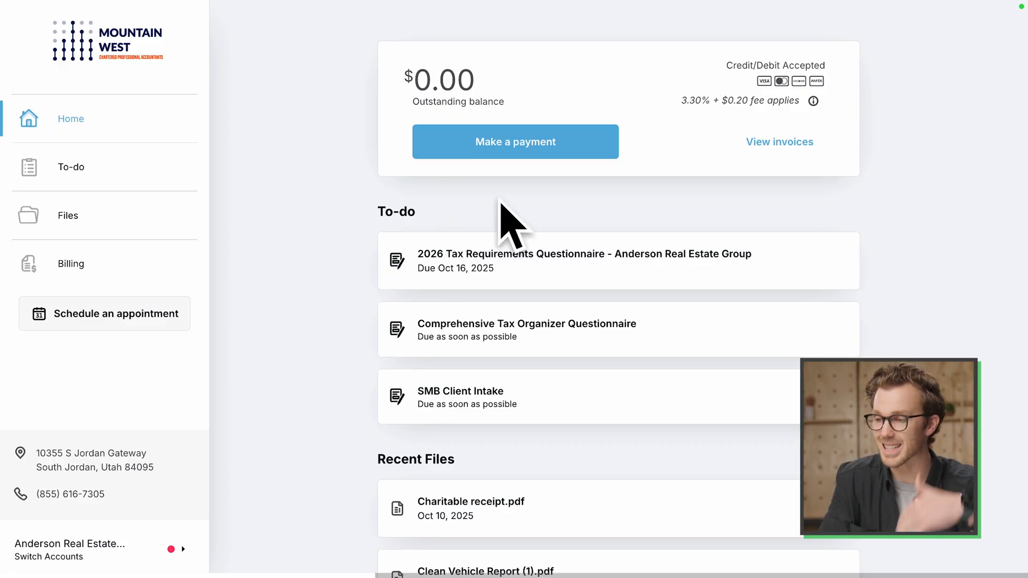
{"action": "mouse_move", "coordinate": [335, 396]}
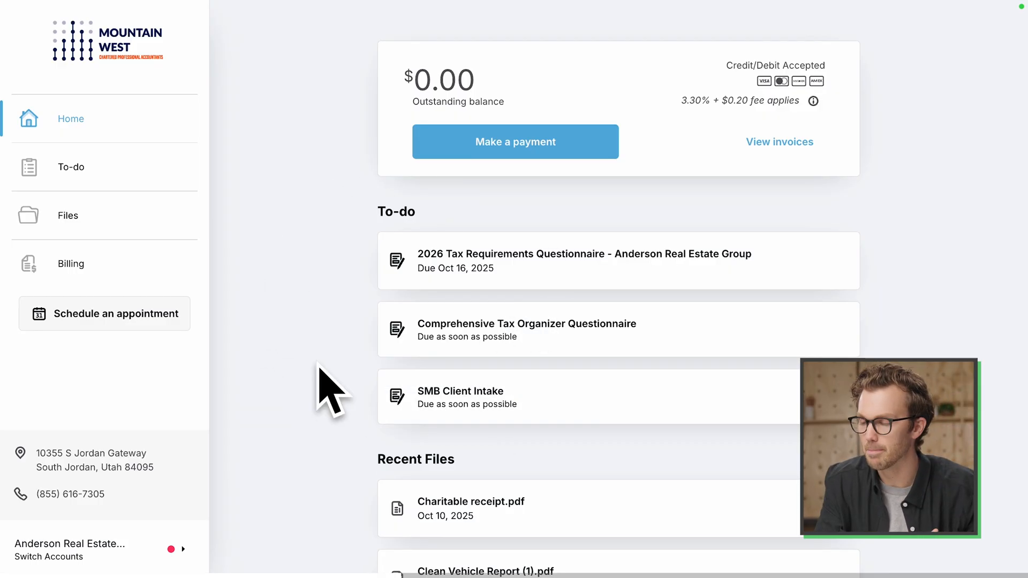
Open the client's Files page in the portal, then the SMB Client Intake questionnaire.
{"action": "left_click", "coordinate": [67, 215]}
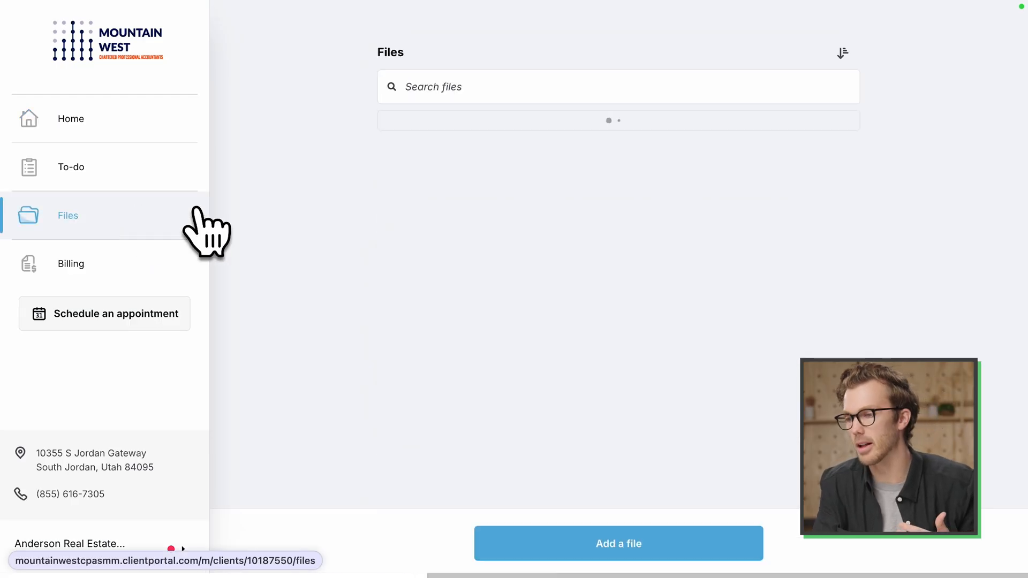
{"action": "left_click", "coordinate": [70, 118]}
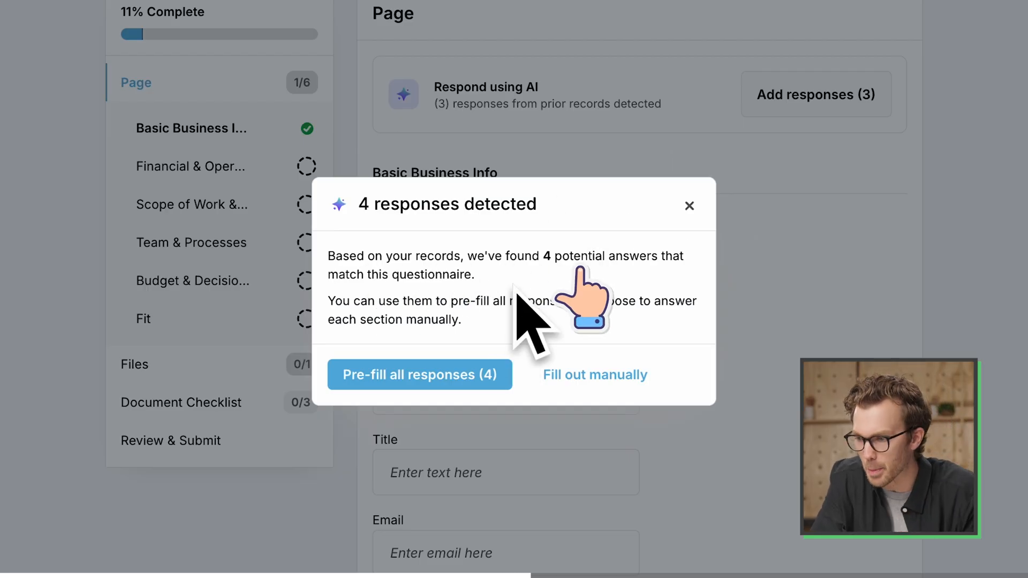
{"action": "mouse_move", "coordinate": [459, 315]}
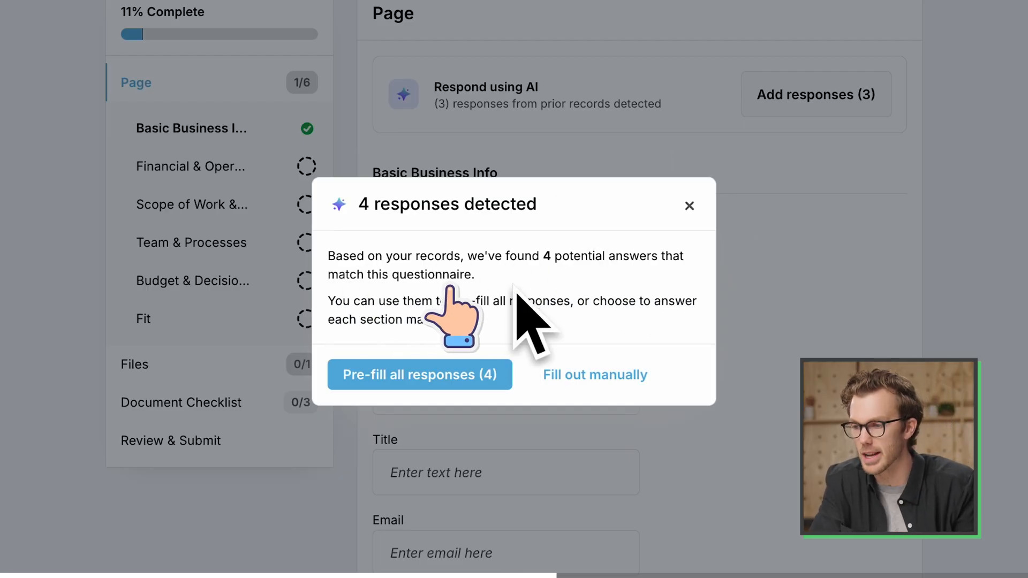
Pre-fill the 4 detected prior-record answers and start the years-in-business question.
{"action": "left_click", "coordinate": [418, 375]}
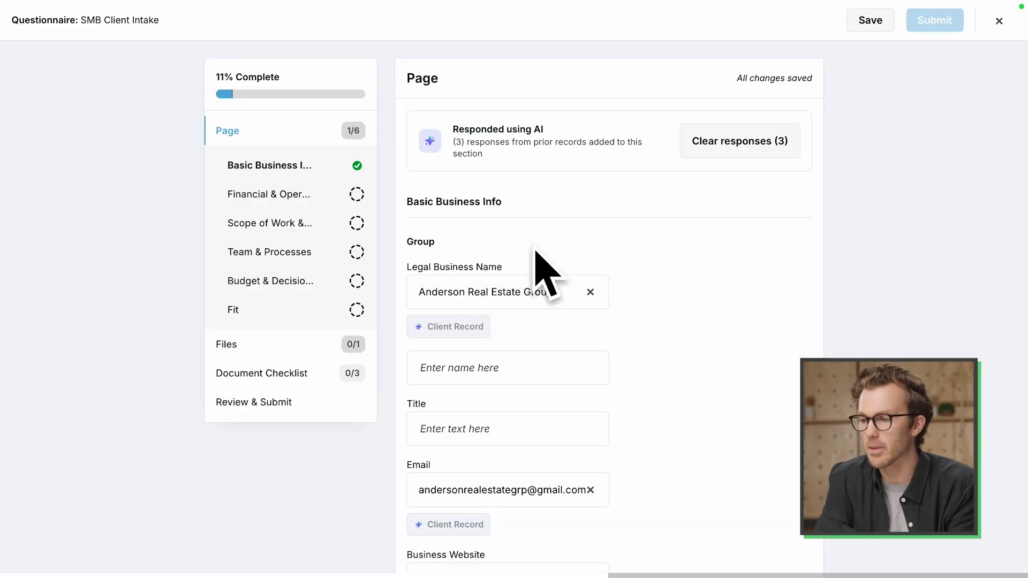
{"action": "mouse_move", "coordinate": [806, 314]}
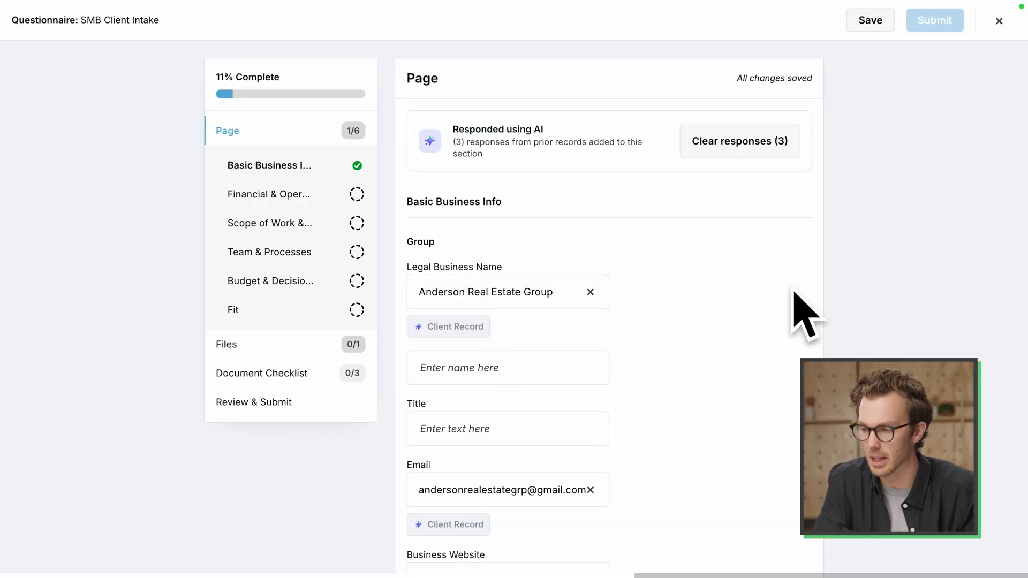
{"action": "scroll", "scroll_direction": "down", "scroll_amount": 3}
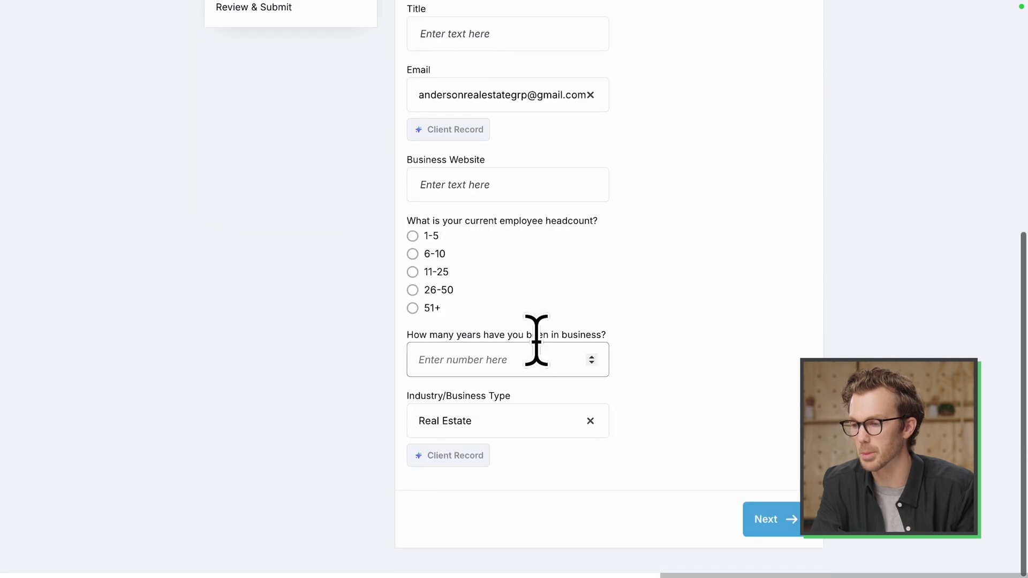
{"action": "left_click", "coordinate": [772, 519]}
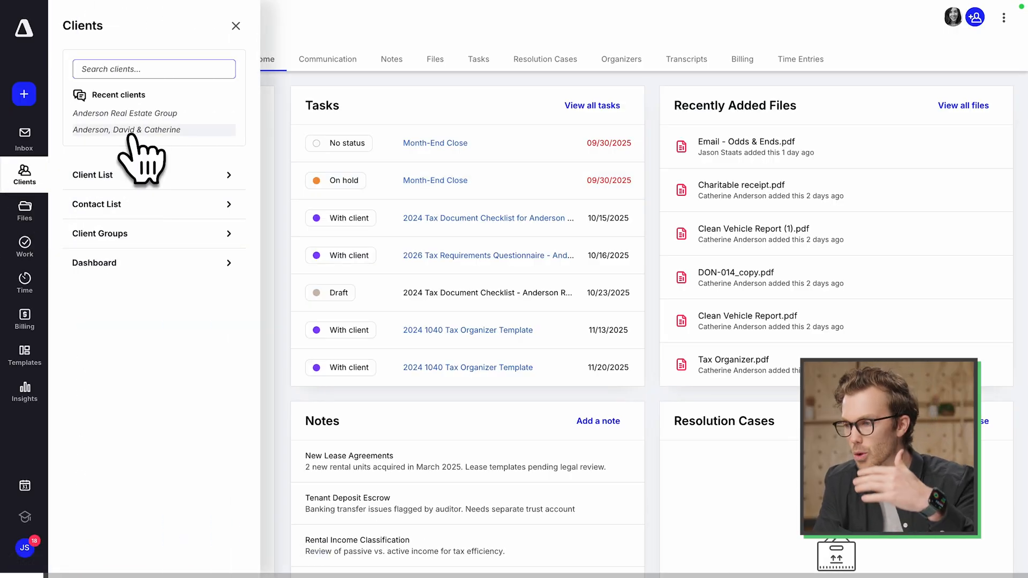
{"action": "left_click", "coordinate": [126, 130]}
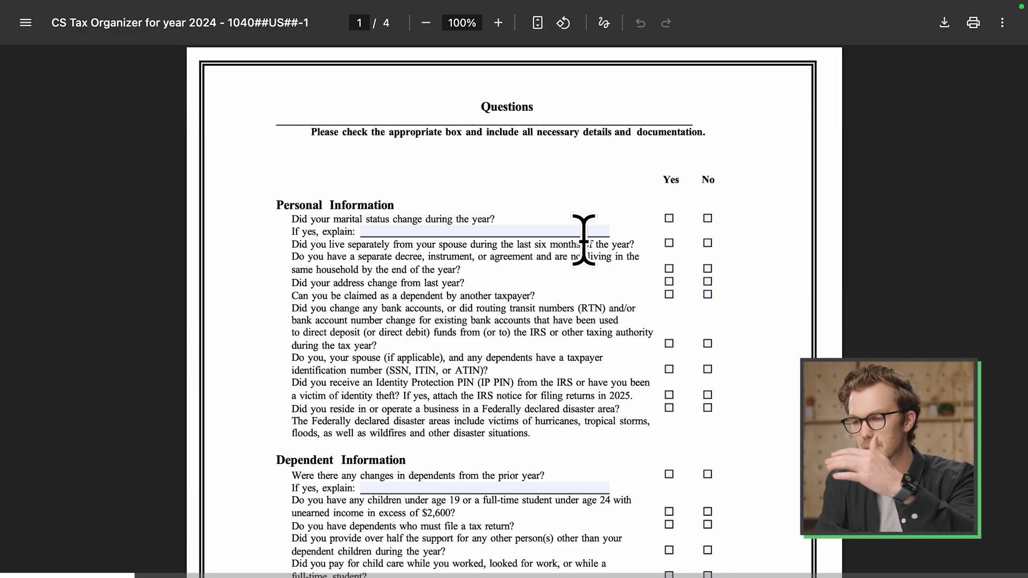
{"action": "scroll", "scroll_direction": "down", "scroll_amount": 3}
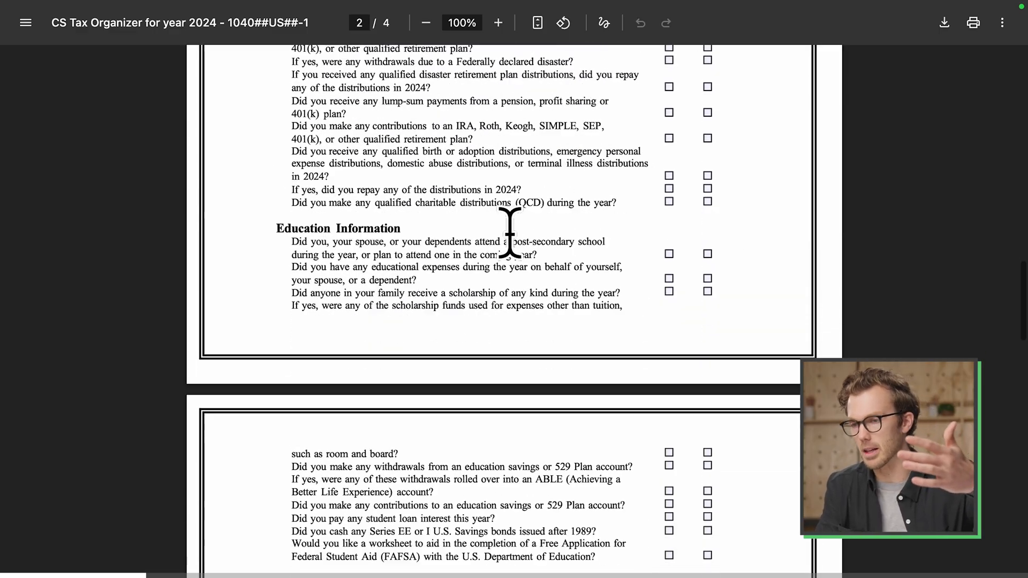
{"action": "scroll", "scroll_direction": "down", "scroll_amount": 3}
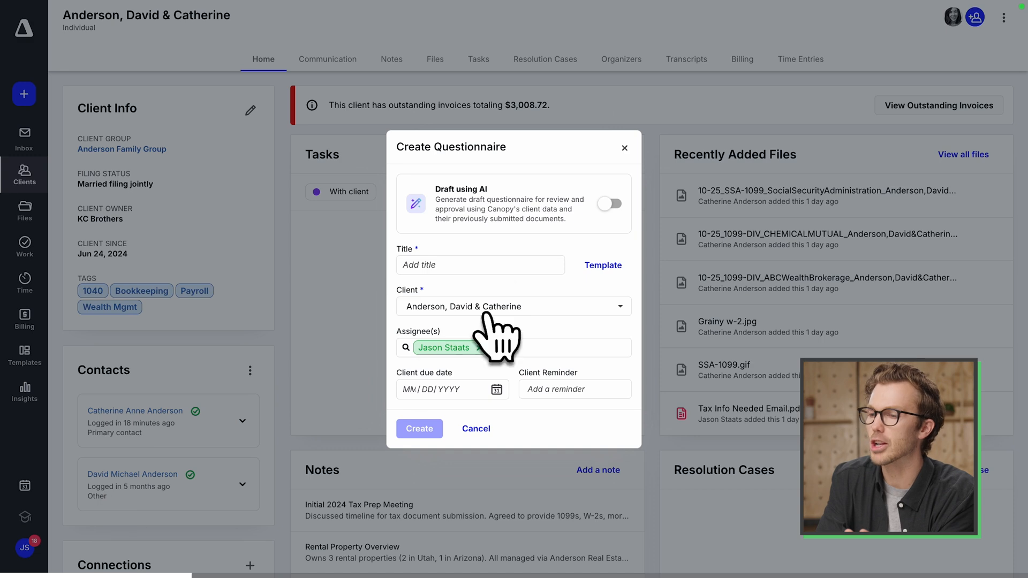
{"action": "mouse_move", "coordinate": [609, 203]}
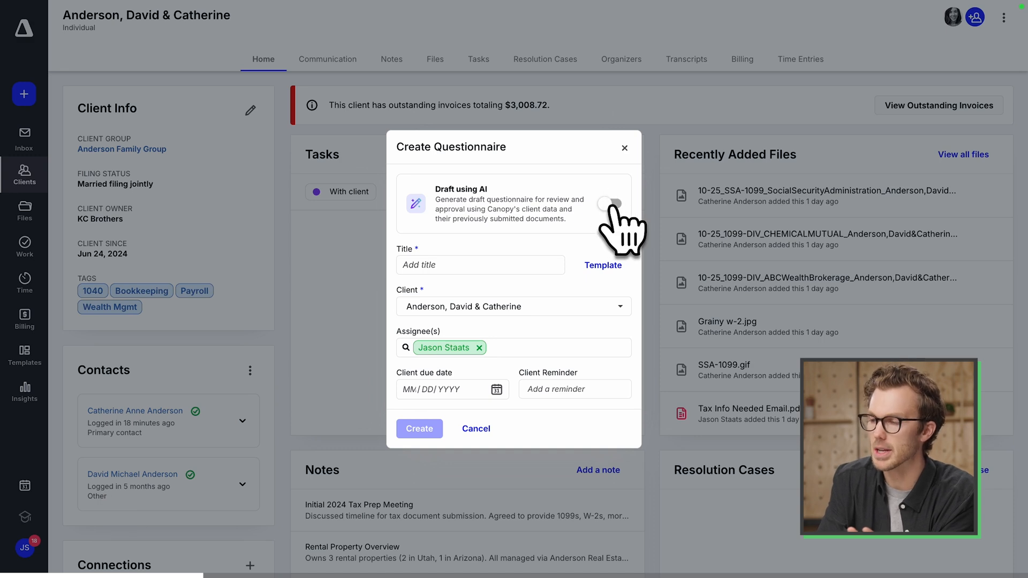
Enable AI drafting, attach a stored client file and enter a client due date.
{"action": "left_click", "coordinate": [611, 204]}
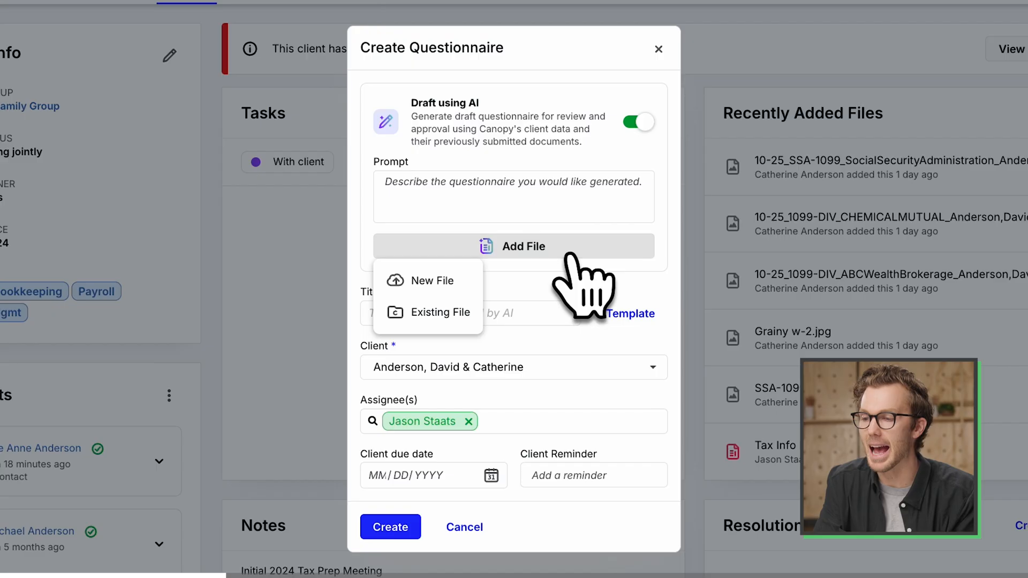
{"action": "left_click", "coordinate": [431, 281]}
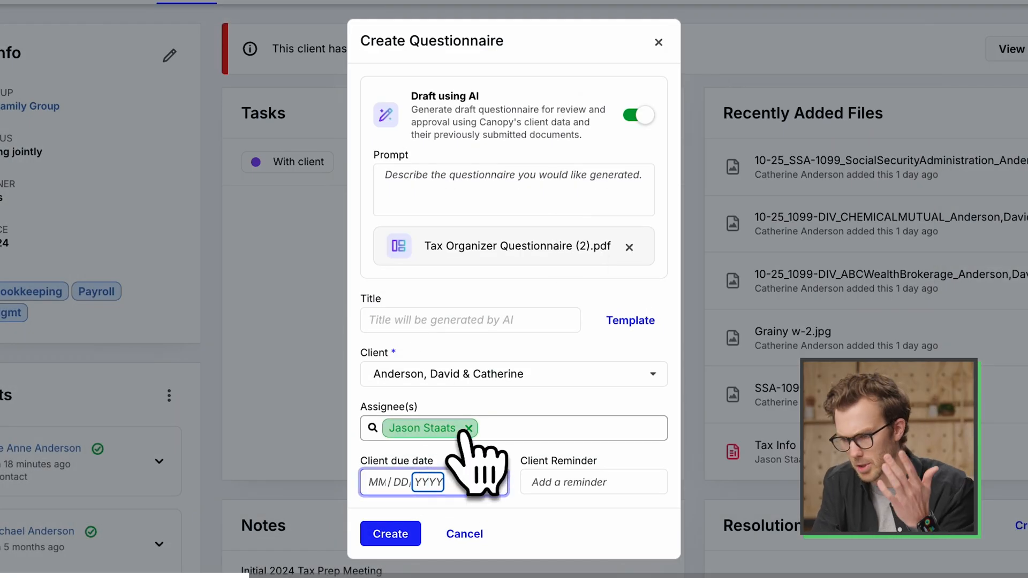
{"action": "left_click", "coordinate": [433, 481]}
{"action": "type", "text": "01 / 15 / 2026"}
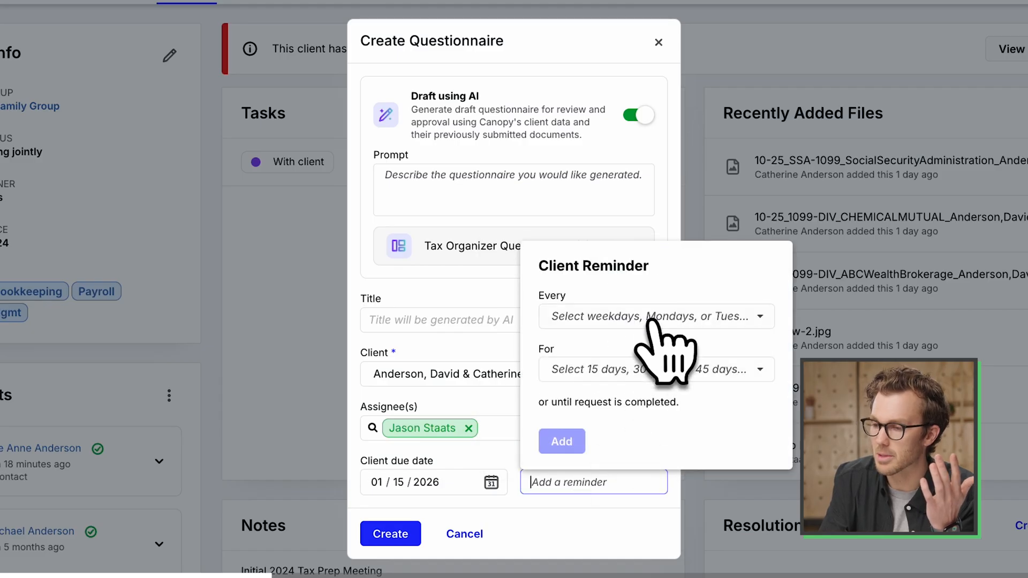
Add a reminder repeating every weekday for 60 days.
{"action": "left_click", "coordinate": [654, 316]}
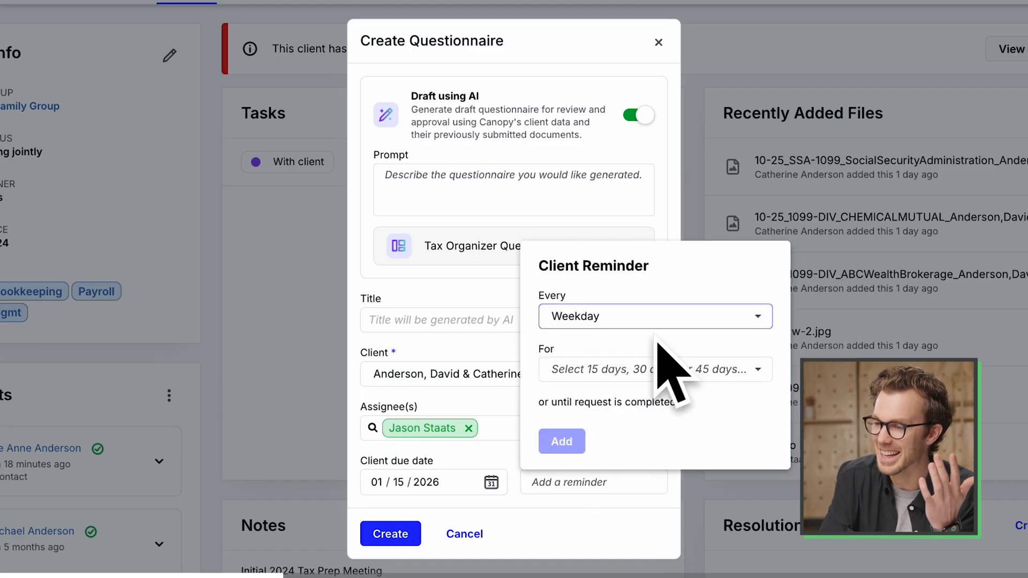
{"action": "left_click", "coordinate": [653, 368]}
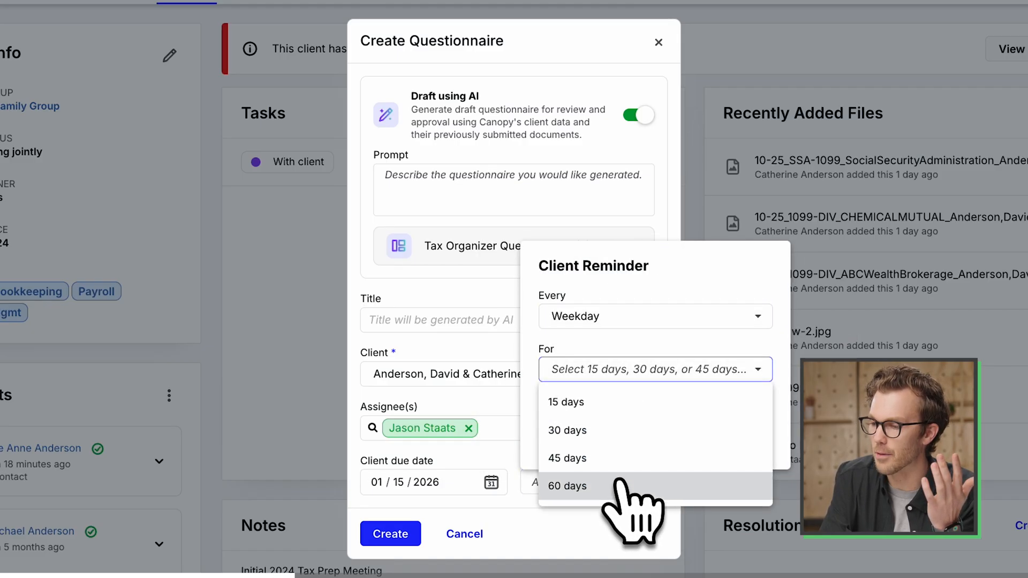
{"action": "left_click", "coordinate": [389, 533]}
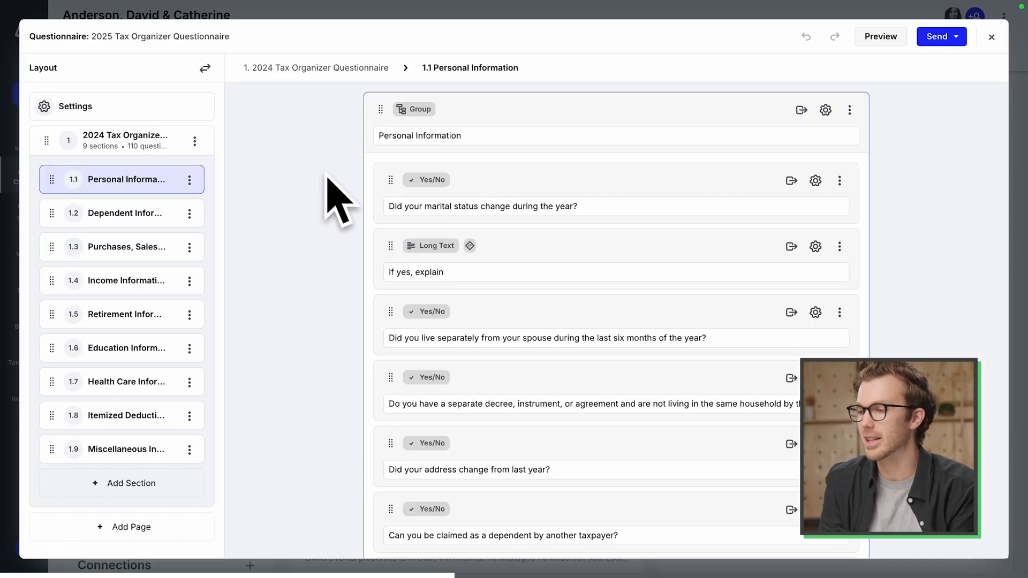
{"action": "mouse_move", "coordinate": [163, 222]}
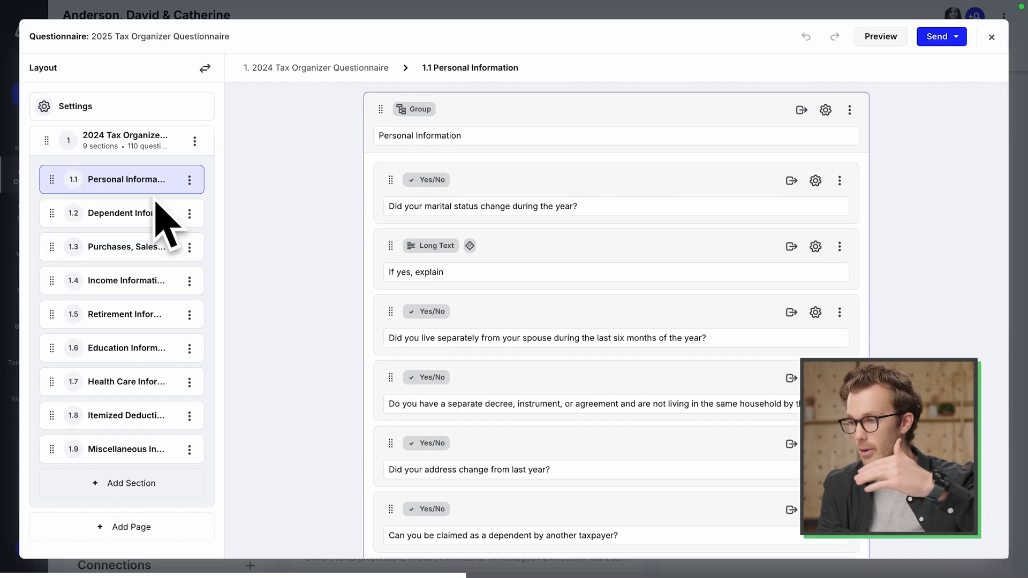
Review the Income and Retirement Information sections against last year's 2024 CS Tax Organizer PDF.
{"action": "left_click", "coordinate": [126, 280]}
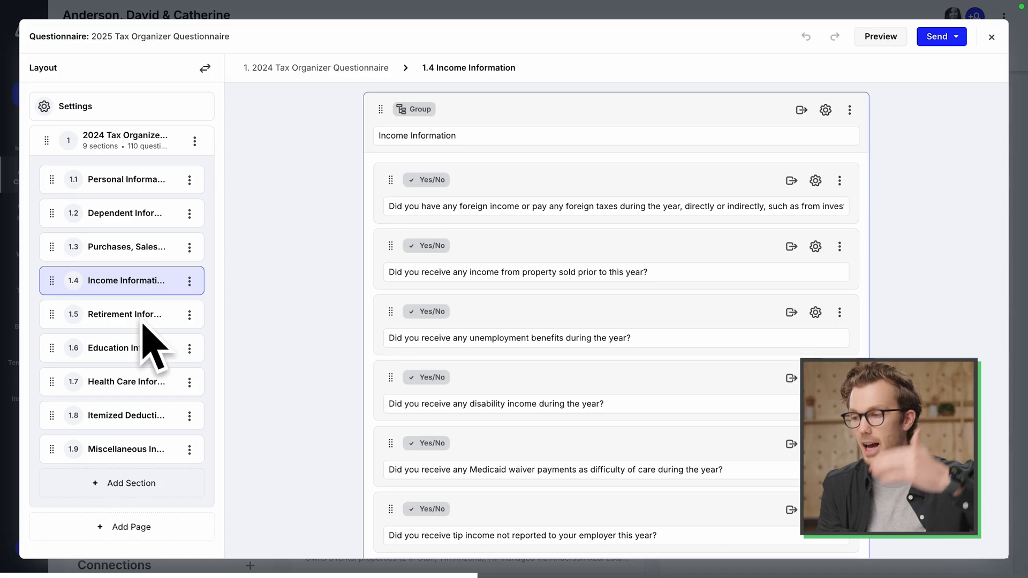
{"action": "left_click", "coordinate": [124, 314]}
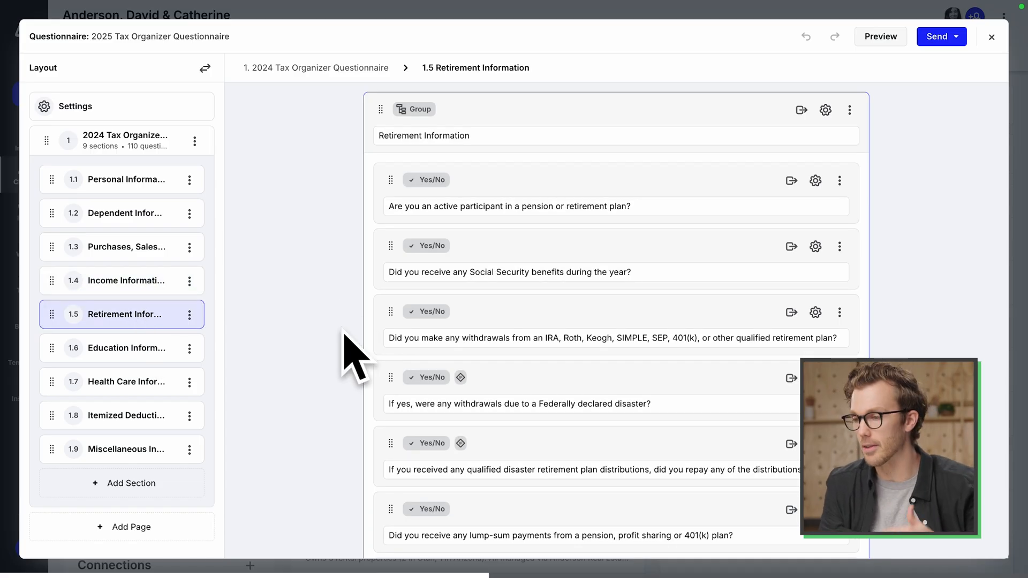
{"action": "mouse_move", "coordinate": [187, 269]}
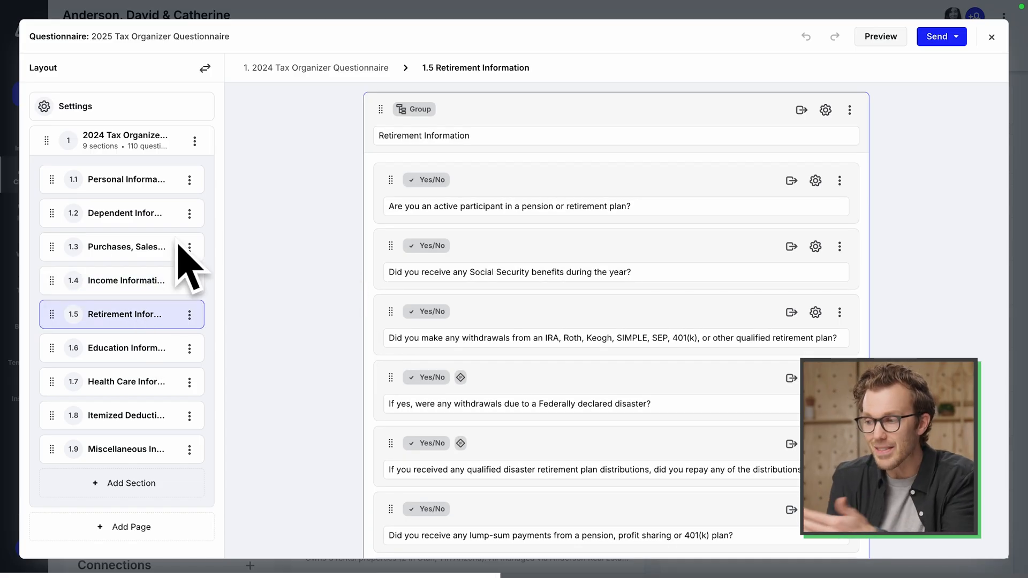
{"action": "left_click", "coordinate": [880, 36]}
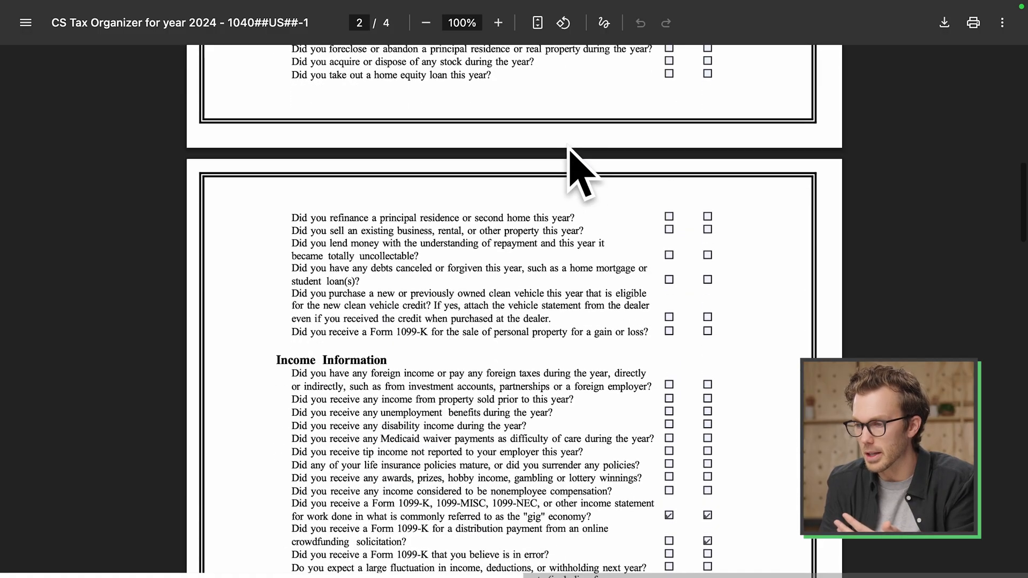
{"action": "scroll", "scroll_direction": "up", "scroll_amount": 3}
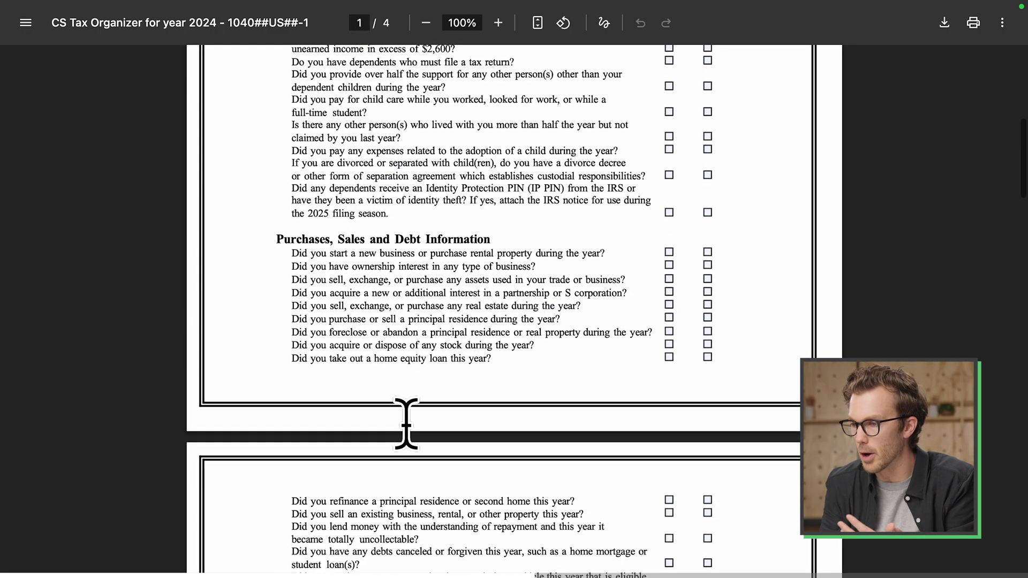
{"action": "mouse_move", "coordinate": [313, 235]}
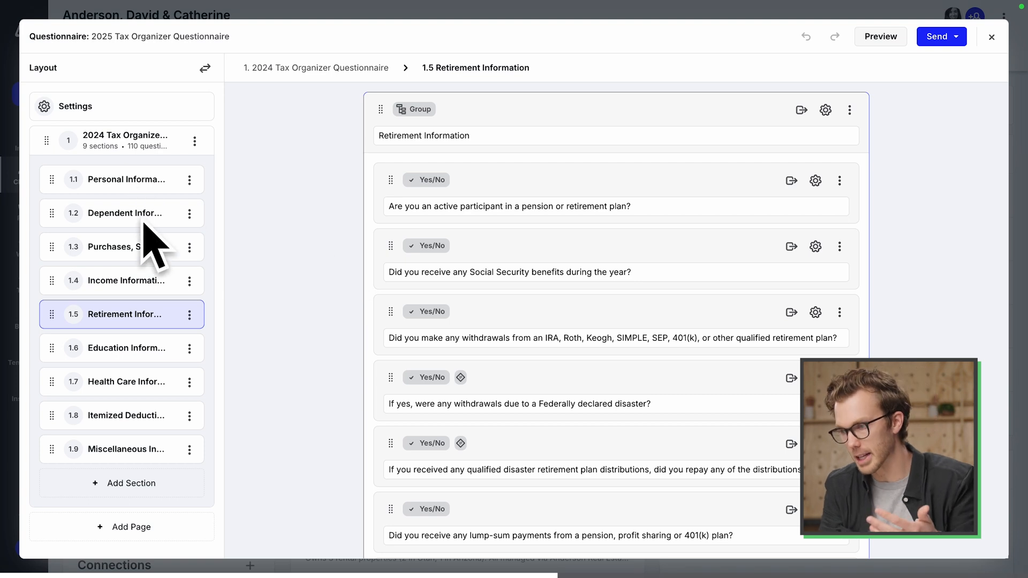
{"action": "mouse_move", "coordinate": [138, 253]}
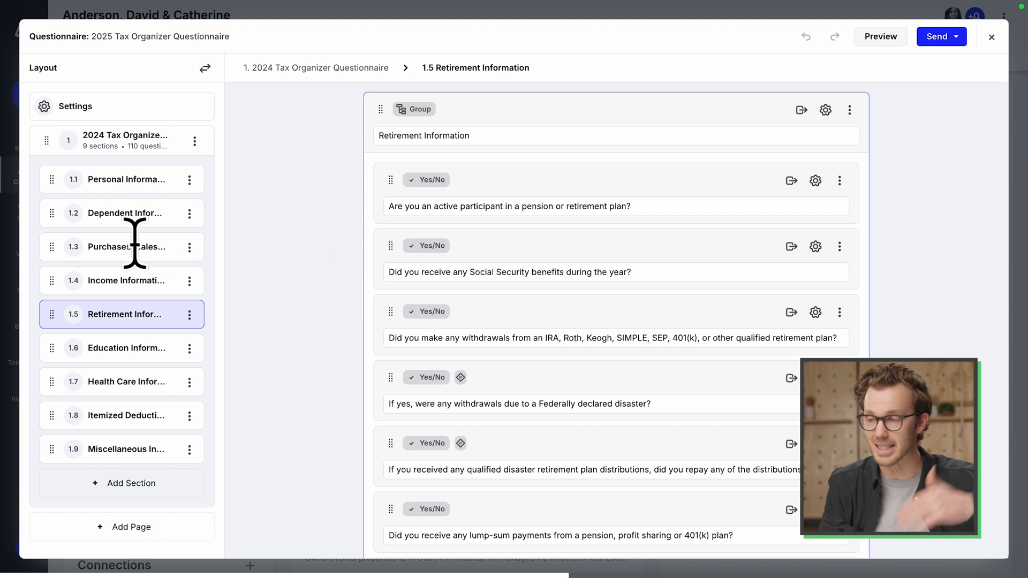
{"action": "mouse_move", "coordinate": [757, 209]}
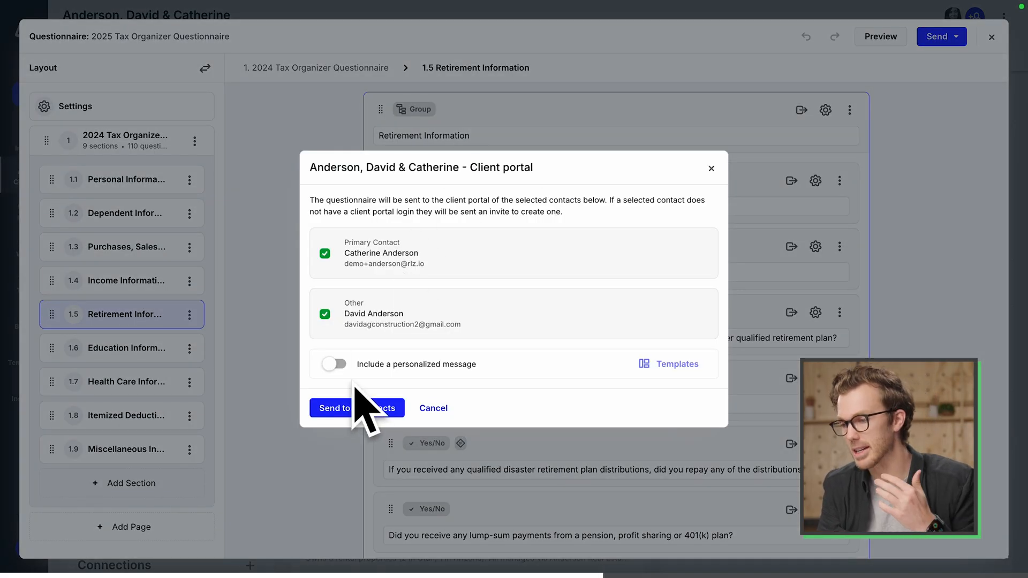
Send the tax organizer questionnaire to both contacts' client portals.
{"action": "left_click", "coordinate": [335, 408]}
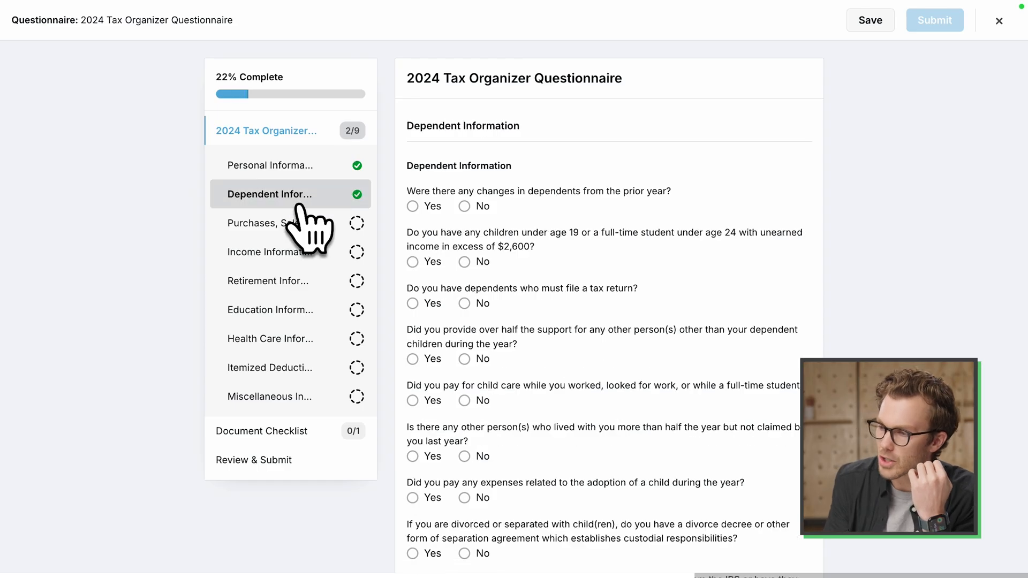
Answer Yes to the Identity Protection PIN question in Personal Information, then open the Document Checklist.
{"action": "left_click", "coordinate": [269, 164]}
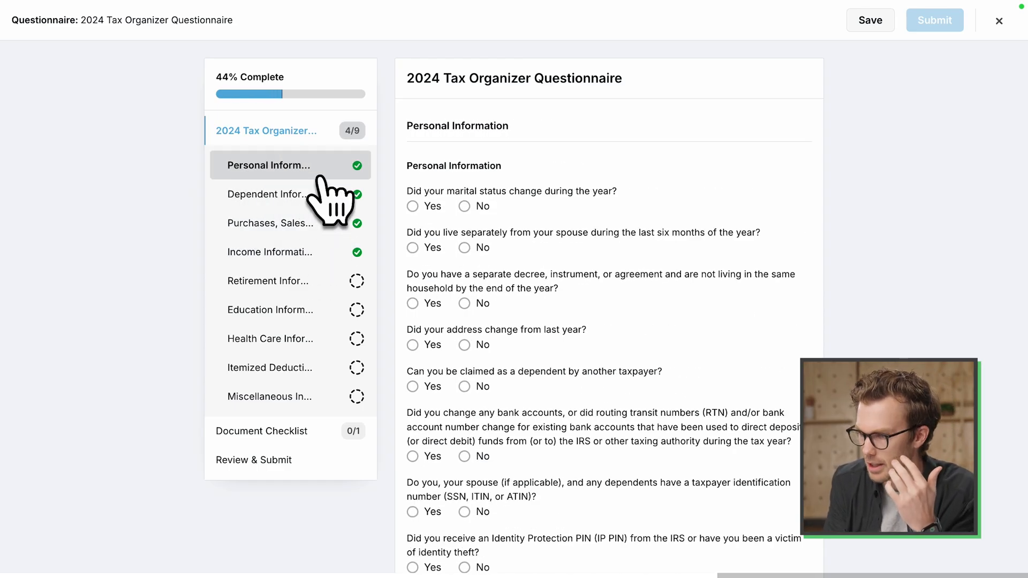
{"action": "scroll", "scroll_direction": "down", "scroll_amount": 3}
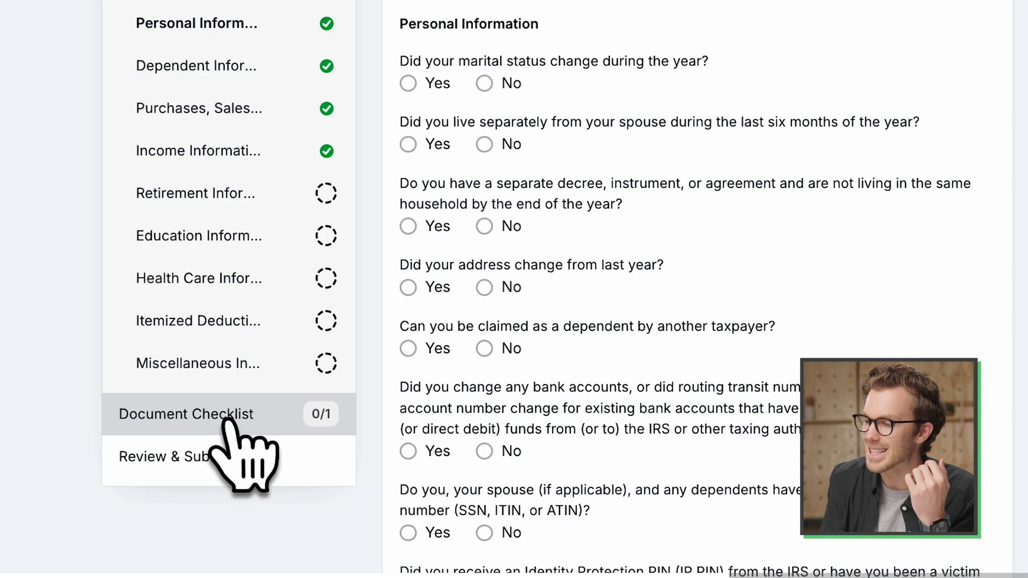
{"action": "left_click", "coordinate": [185, 413]}
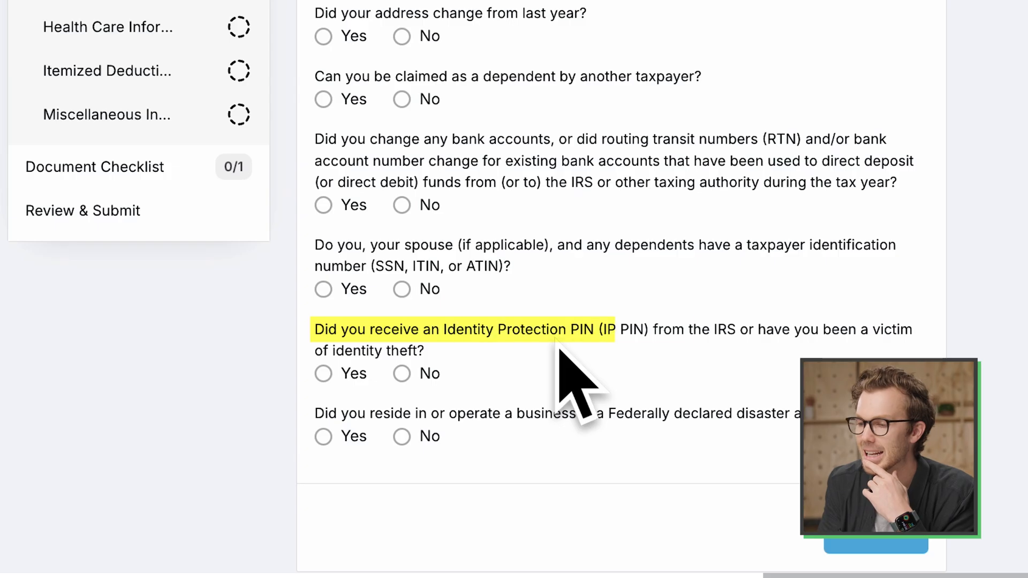
{"action": "left_click", "coordinate": [322, 374]}
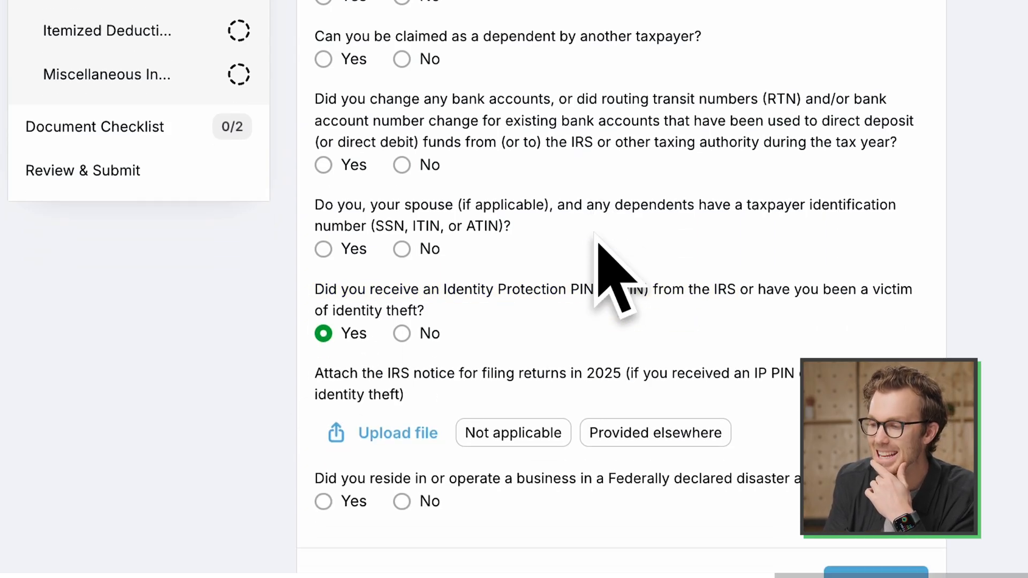
{"action": "scroll", "scroll_direction": "down", "scroll_amount": 3}
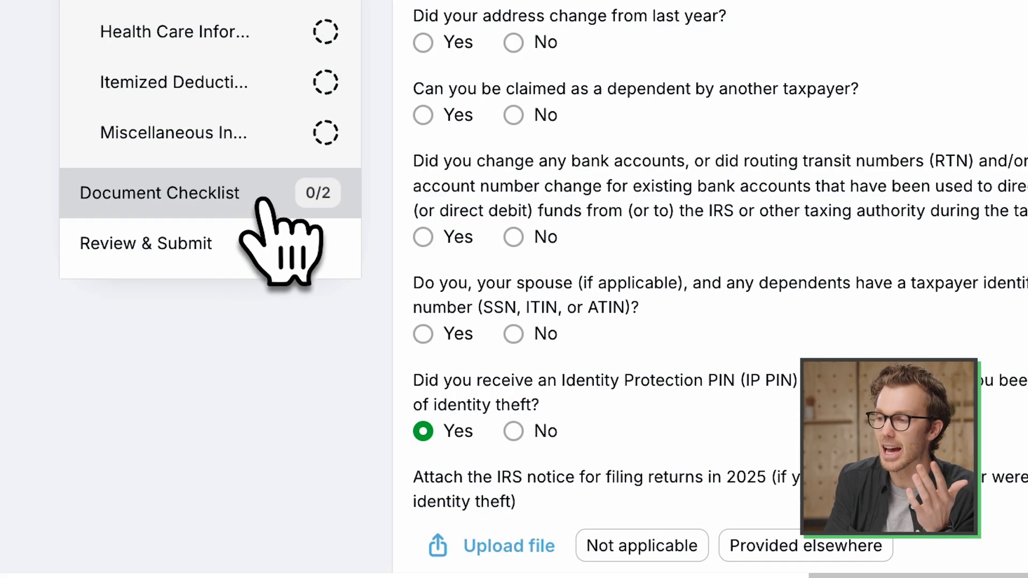
{"action": "mouse_move", "coordinate": [354, 262]}
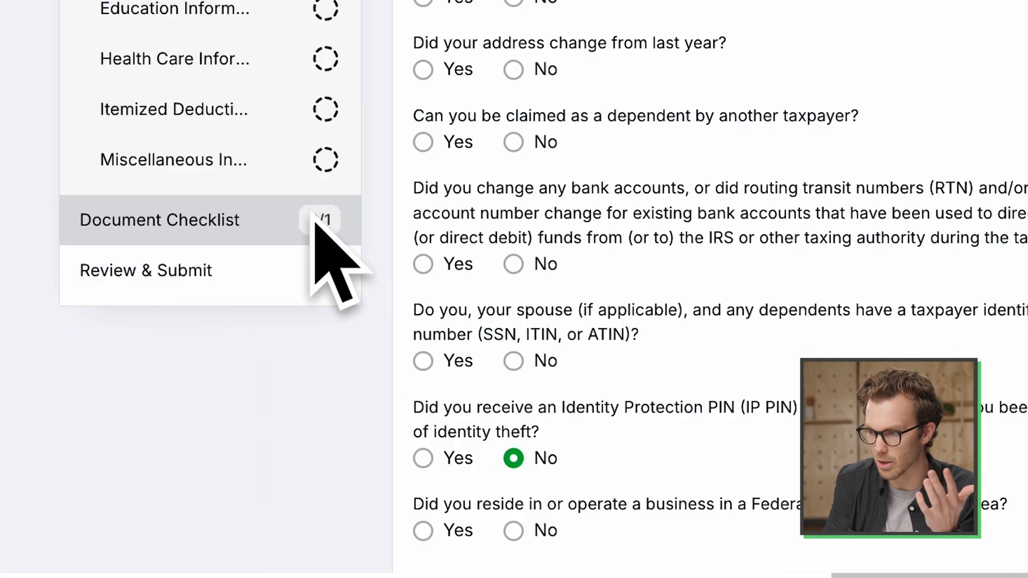
{"action": "left_click", "coordinate": [423, 457]}
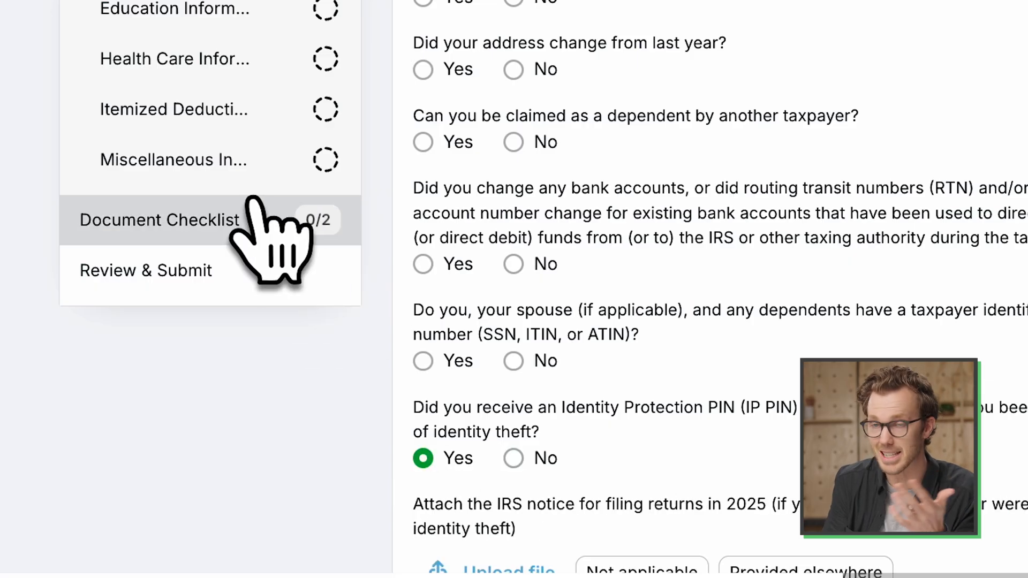
{"action": "mouse_move", "coordinate": [275, 263]}
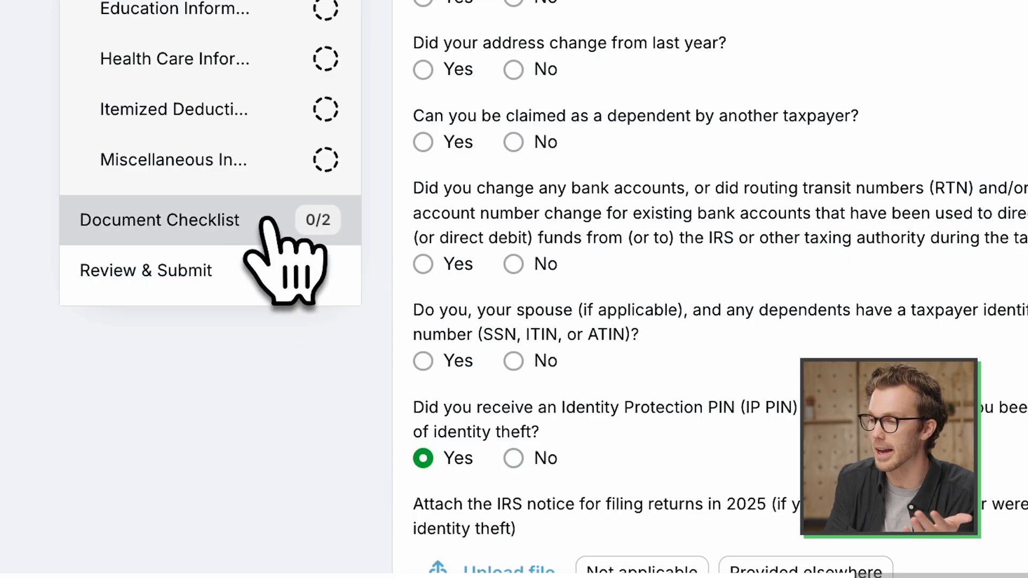
{"action": "left_click", "coordinate": [158, 220]}
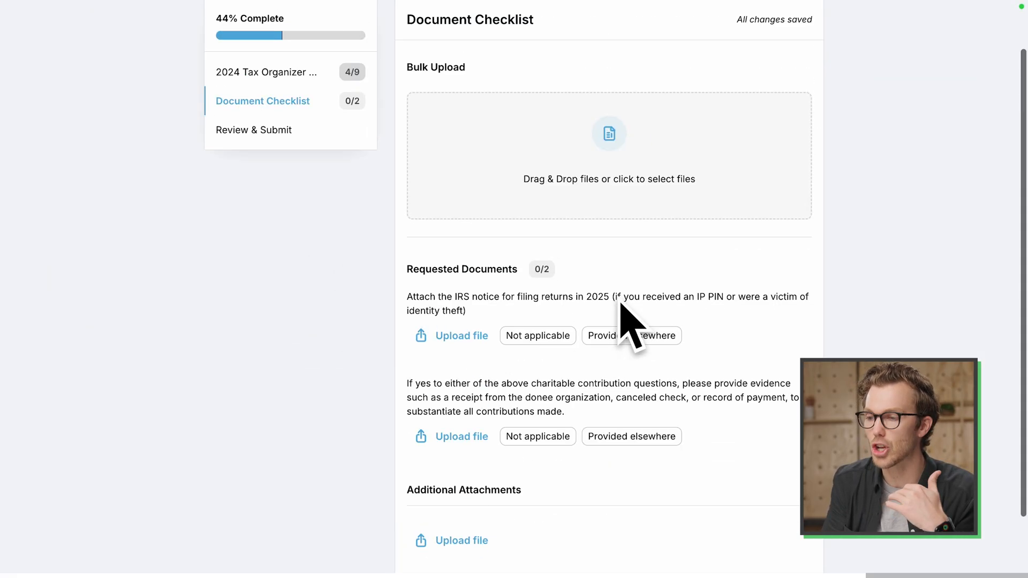
Save the upload as cp01a_example.pdf so smart matching attaches it to the IRS notice request.
{"action": "scroll", "scroll_direction": "up", "scroll_amount": 3}
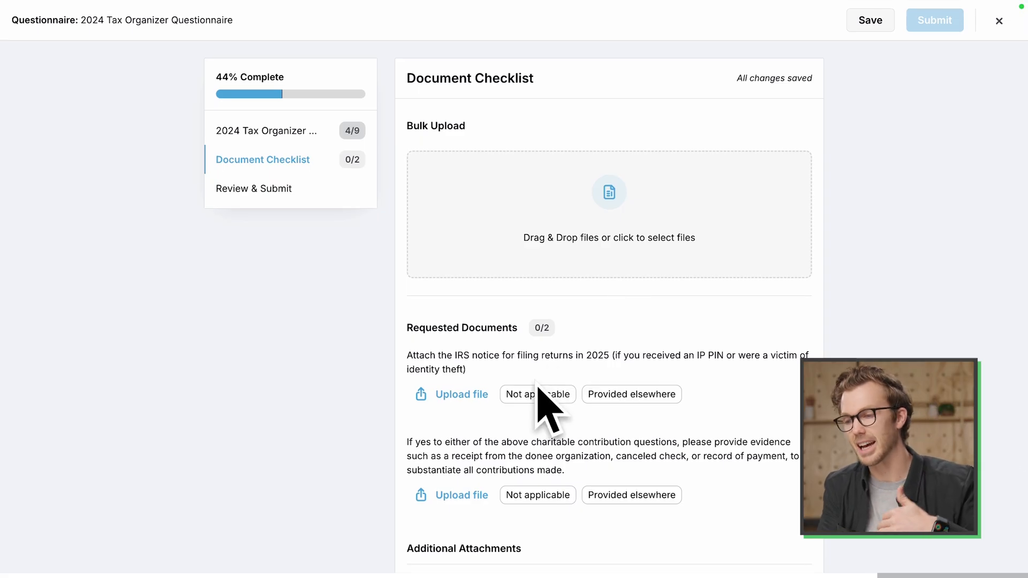
{"action": "mouse_move", "coordinate": [632, 394]}
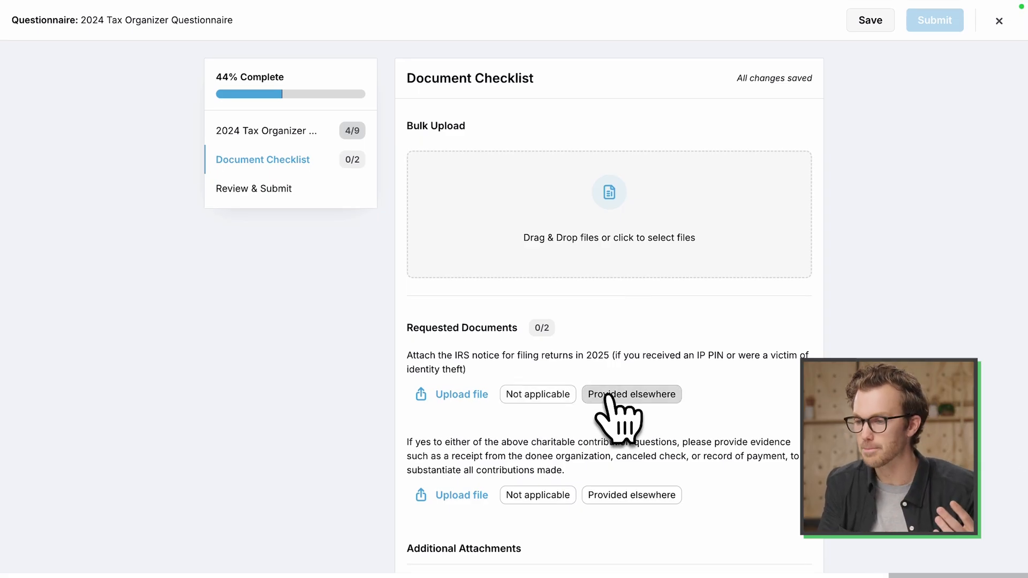
{"action": "mouse_move", "coordinate": [275, 334]}
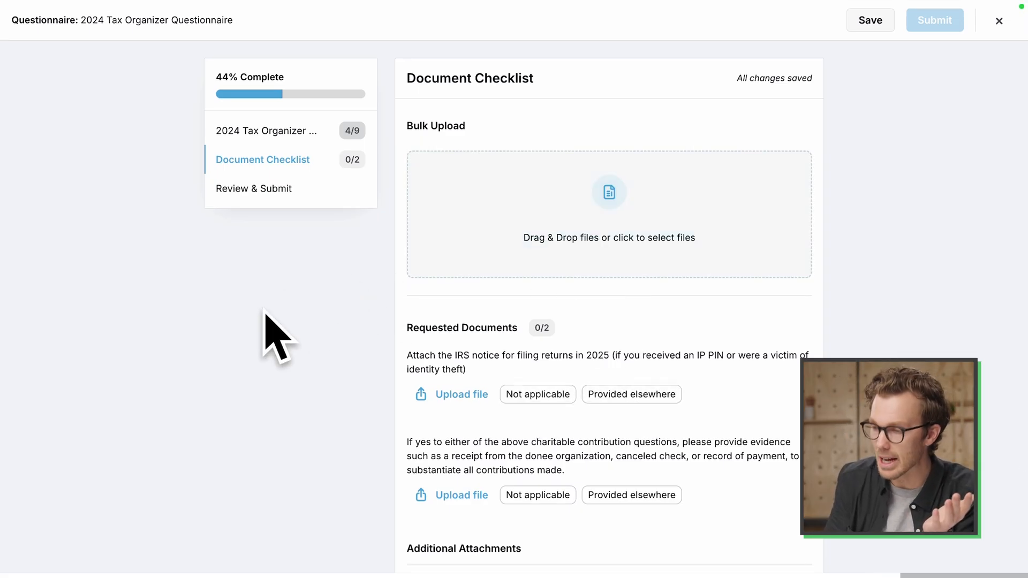
{"action": "left_click", "coordinate": [461, 394]}
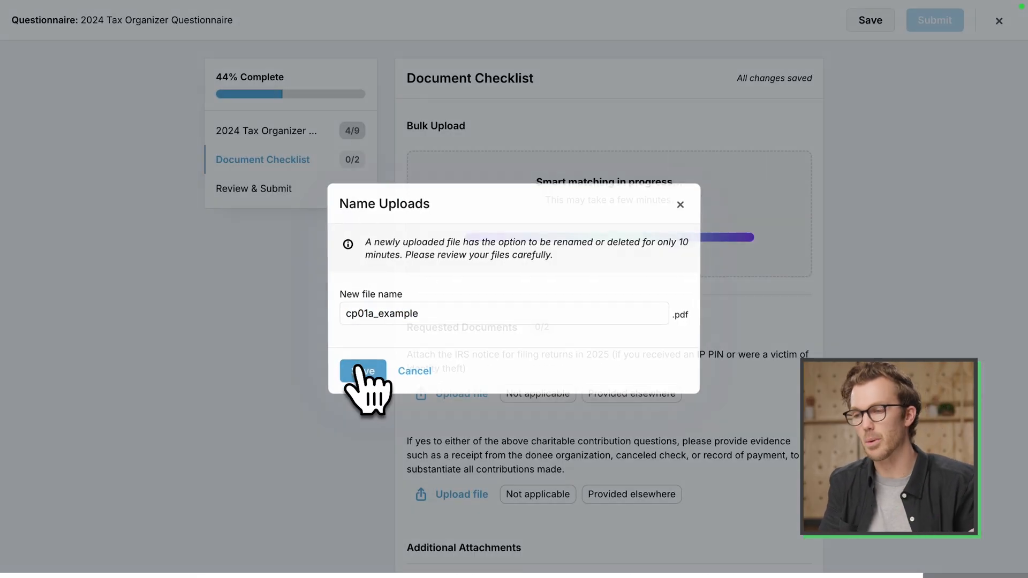
{"action": "left_click", "coordinate": [362, 370]}
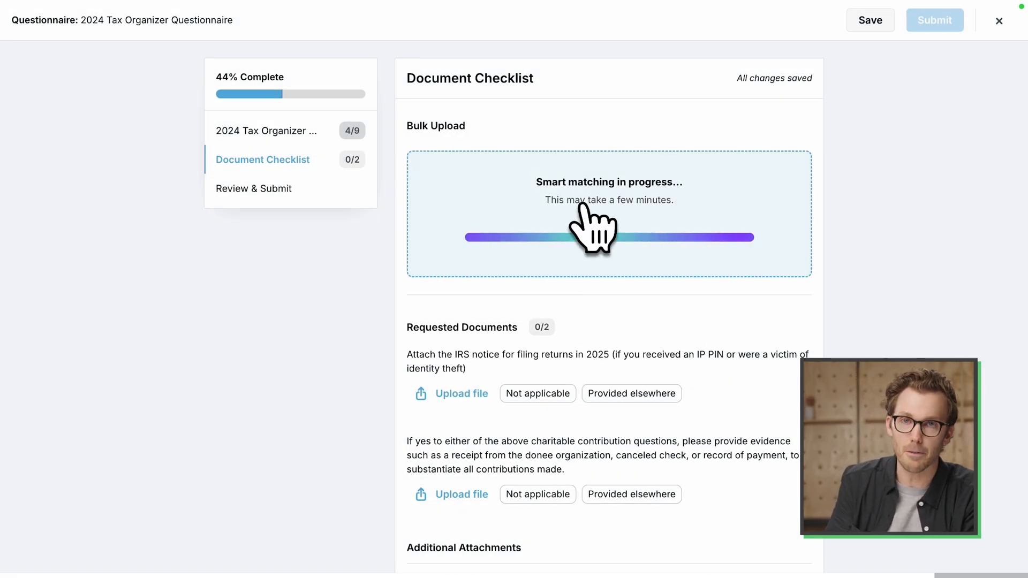
{"action": "mouse_move", "coordinate": [574, 246]}
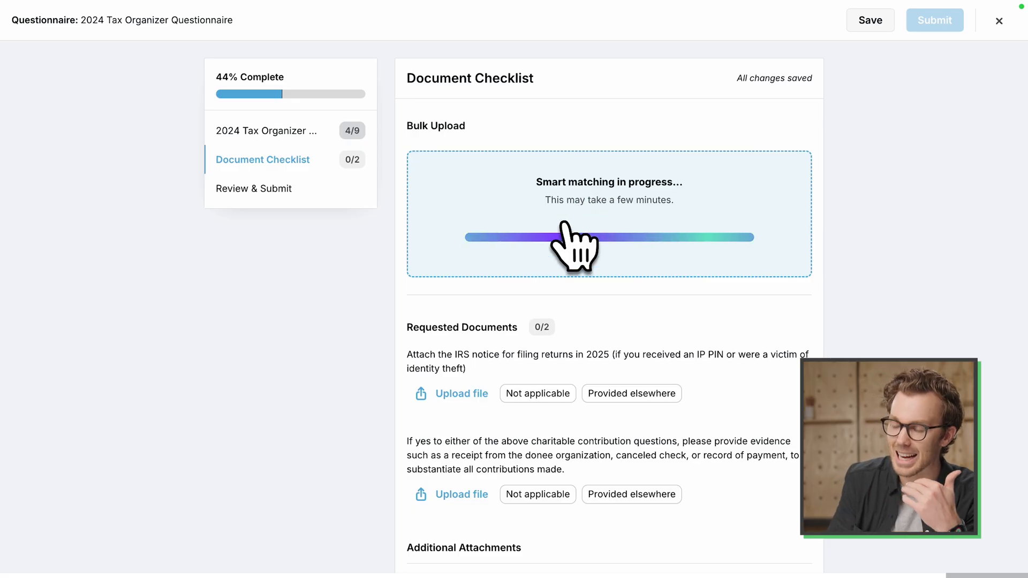
{"action": "mouse_move", "coordinate": [725, 374]}
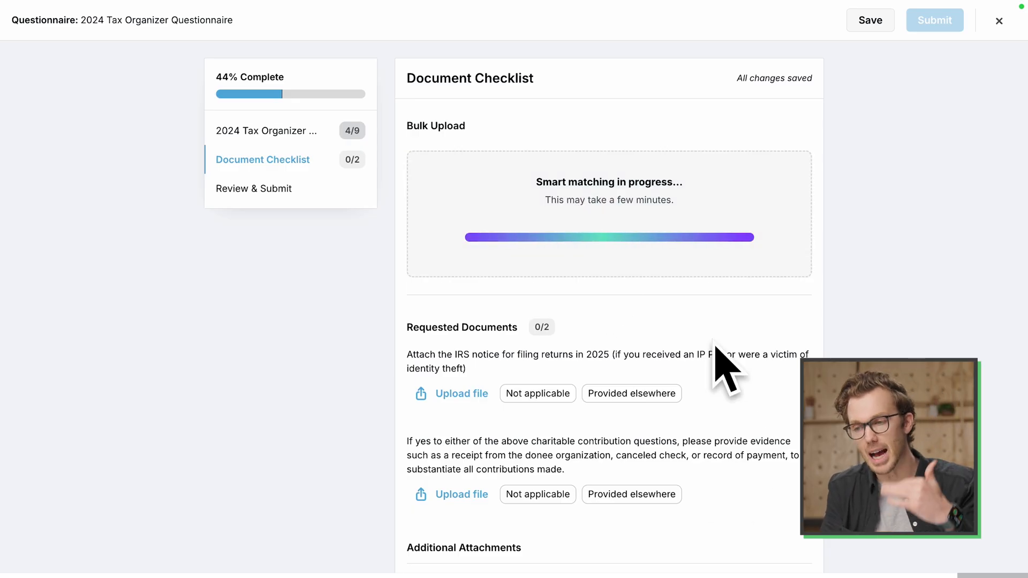
{"action": "mouse_move", "coordinate": [741, 451]}
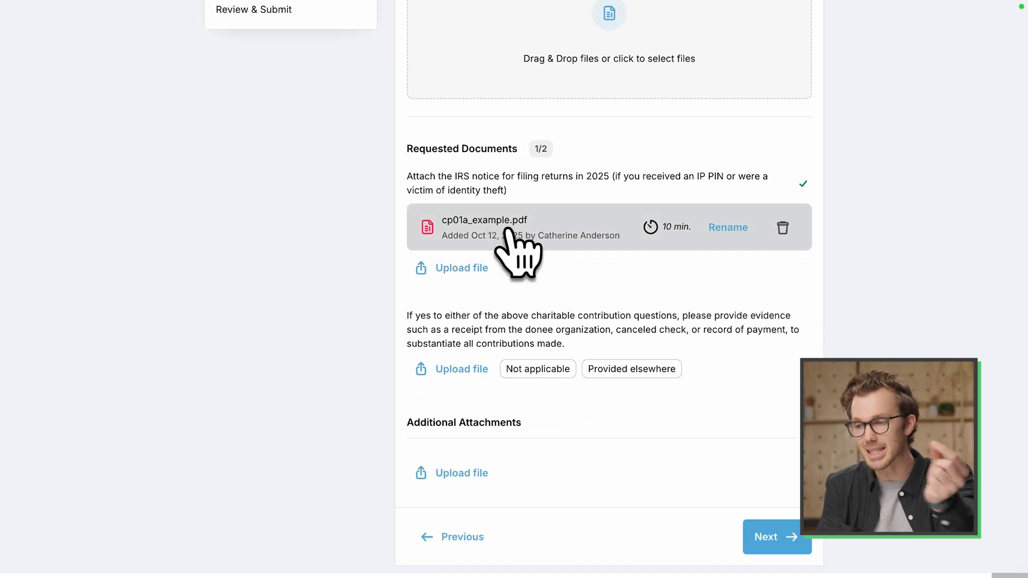
{"action": "mouse_move", "coordinate": [534, 262]}
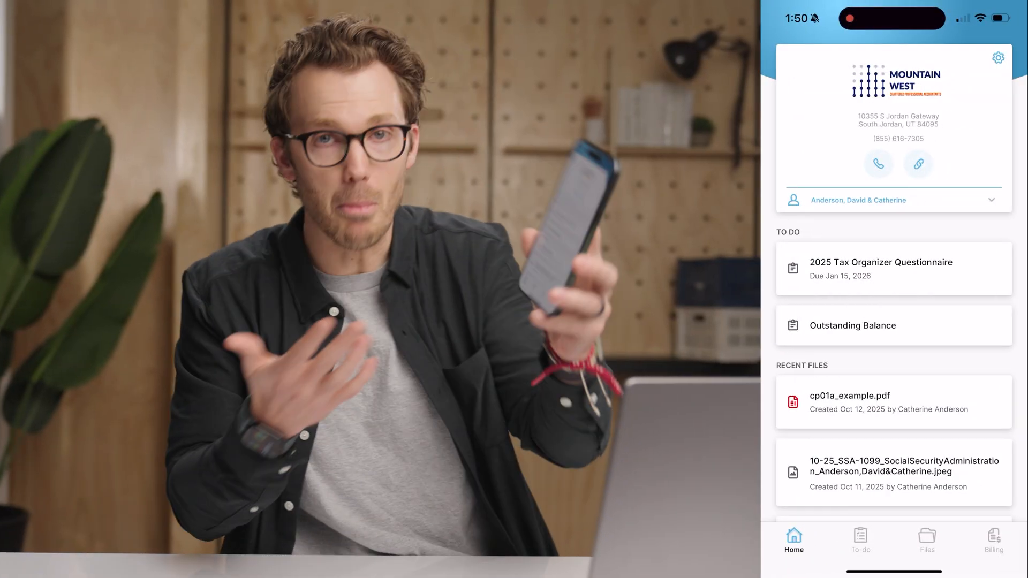
{"action": "left_click", "coordinate": [892, 200]}
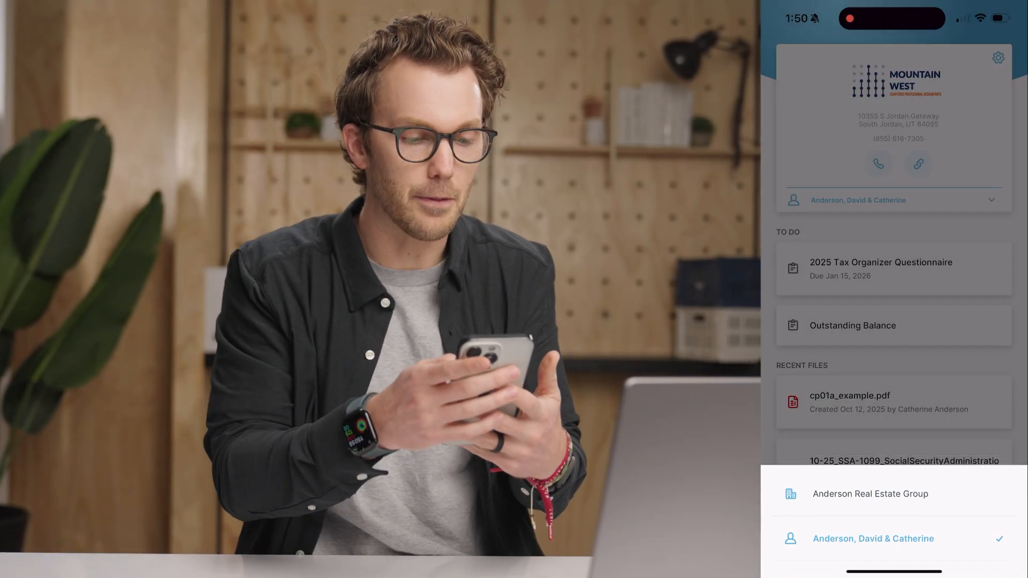
{"action": "left_click", "coordinate": [872, 538]}
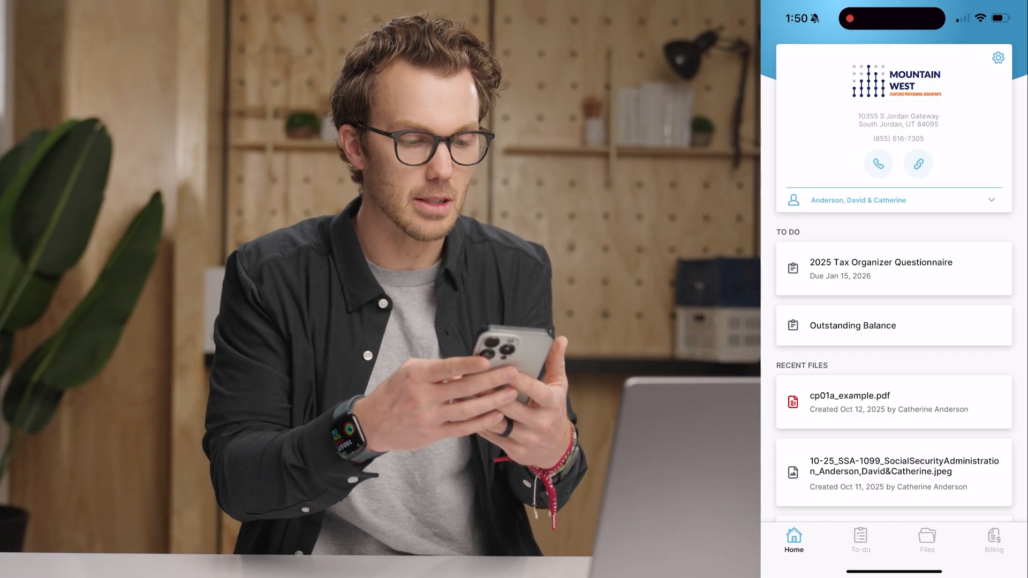
{"action": "left_click", "coordinate": [880, 269]}
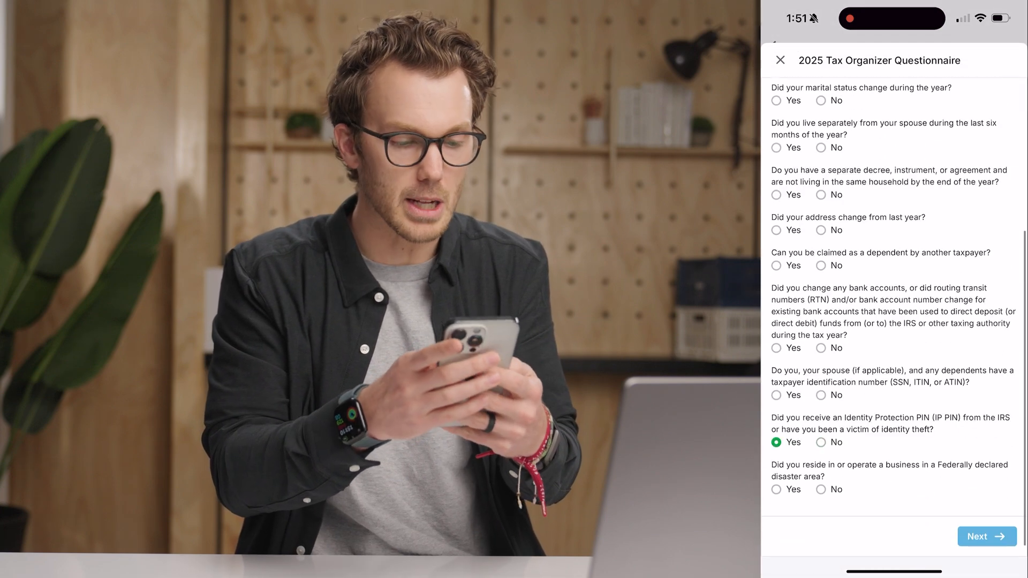
{"action": "scroll", "scroll_direction": "down", "scroll_amount": 3}
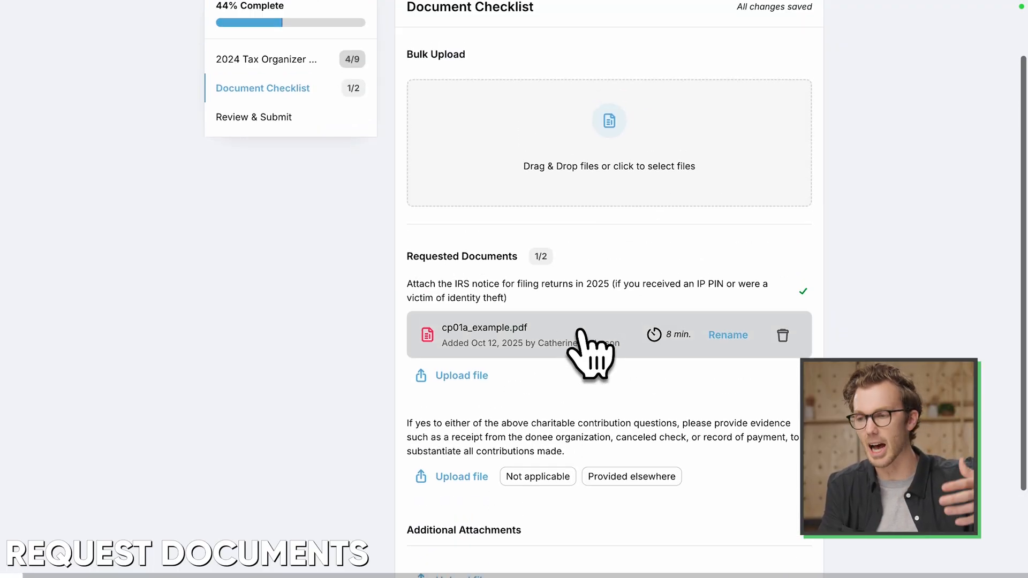
Exit the questionnaire back to the Andersons' client home page listing cp01a_example.pdf.
{"action": "scroll", "scroll_direction": "up", "scroll_amount": 3}
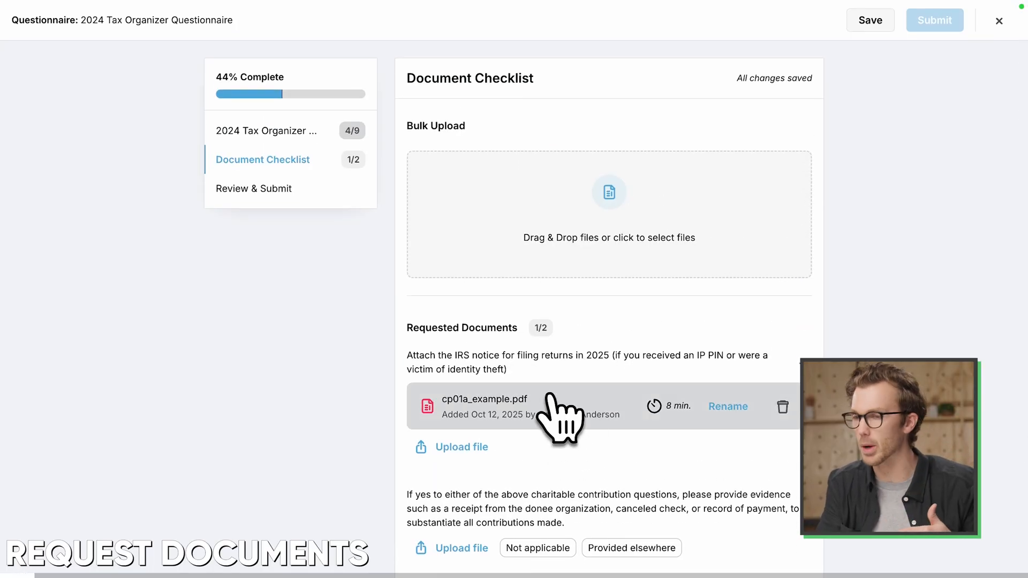
{"action": "left_click", "coordinate": [997, 20]}
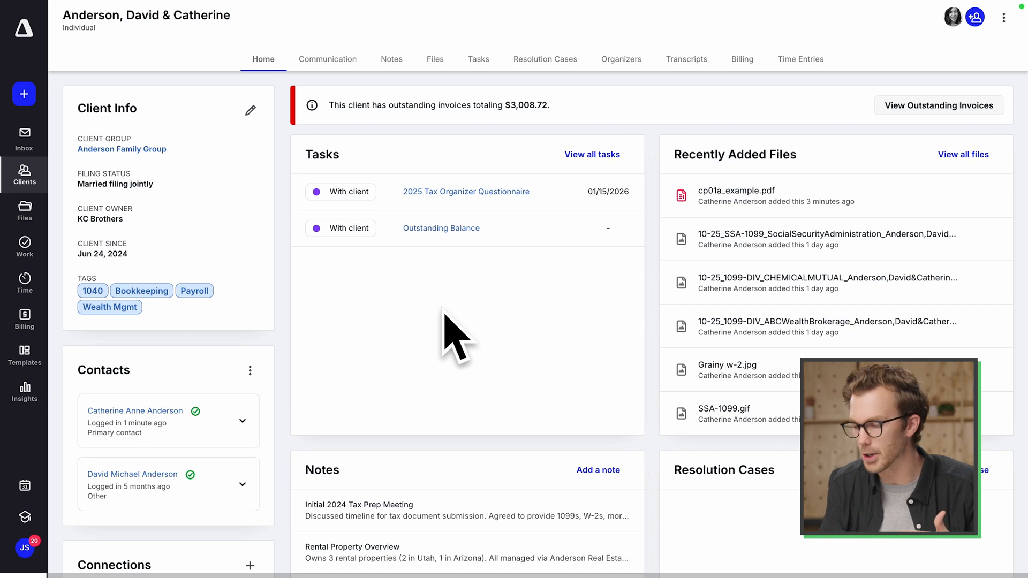
Begin a new Document Checklist from the sidebar Create panel.
{"action": "left_click", "coordinate": [25, 94]}
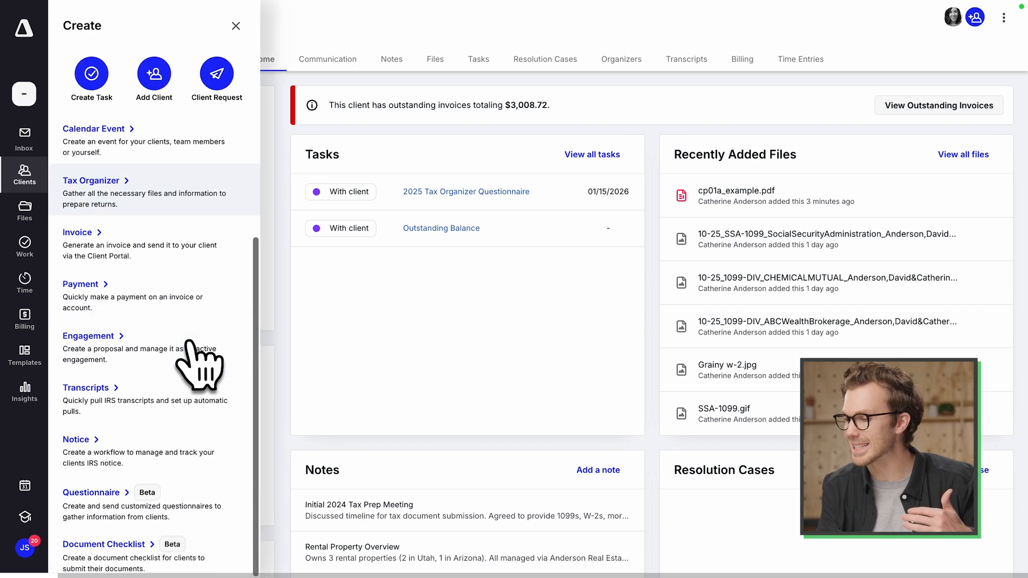
{"action": "left_click", "coordinate": [104, 544]}
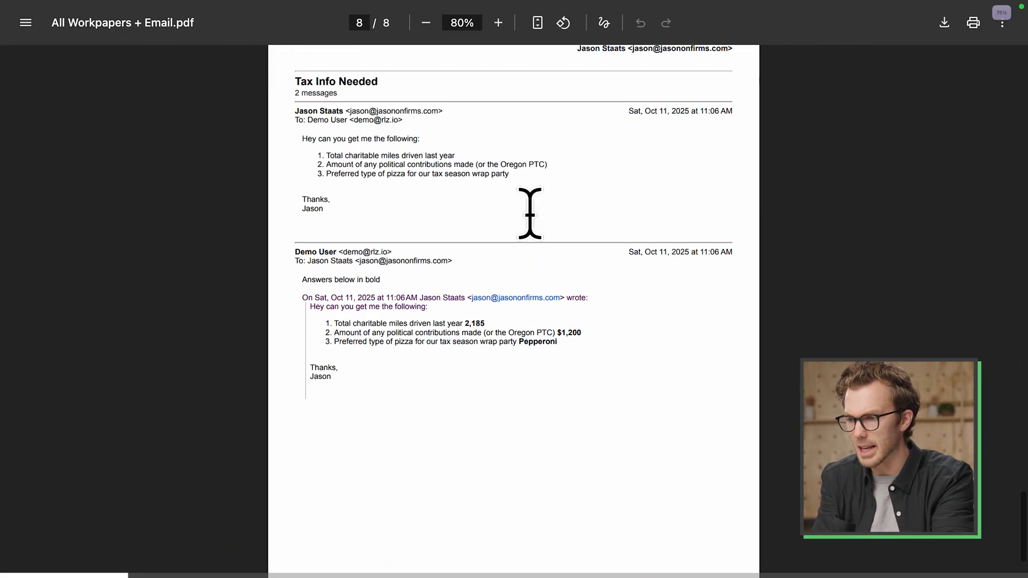
Read the Tax Info Needed email on page 8 of All Workpapers + Email.pdf at 100% zoom.
{"action": "left_click", "coordinate": [498, 23]}
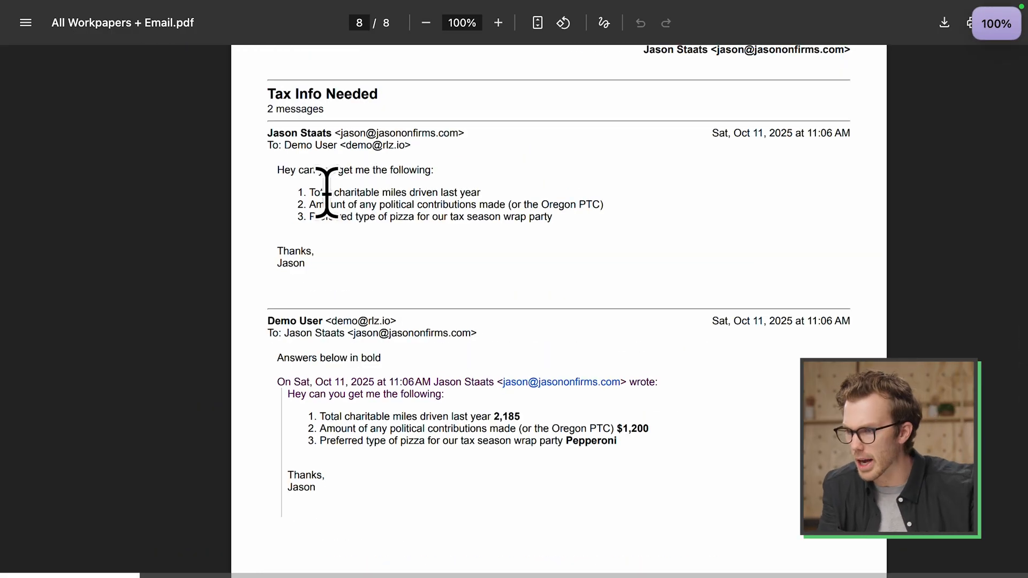
{"action": "mouse_move", "coordinate": [582, 202]}
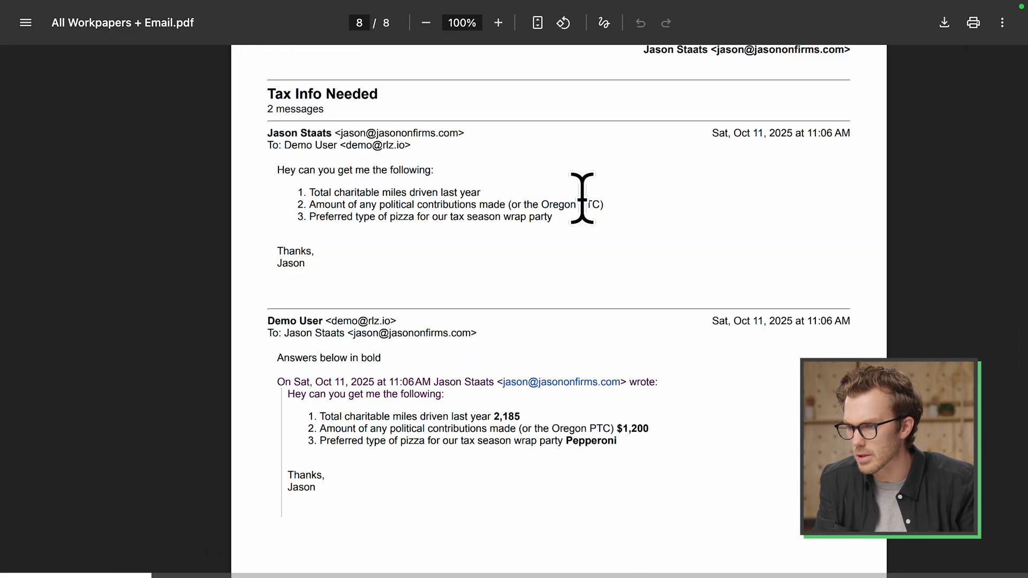
{"action": "scroll", "scroll_direction": "down", "scroll_amount": 3}
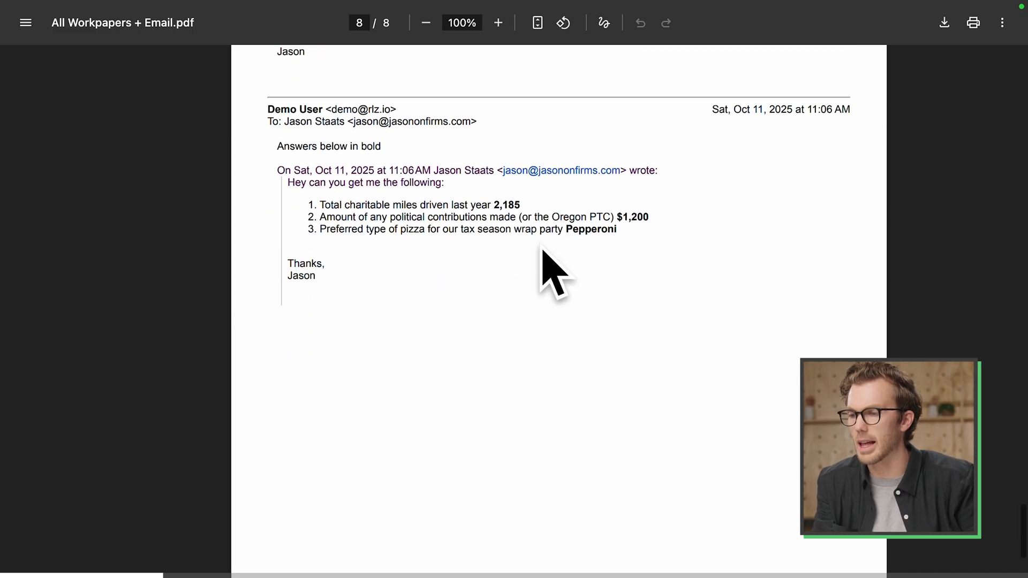
{"action": "scroll", "scroll_direction": "up", "scroll_amount": 3}
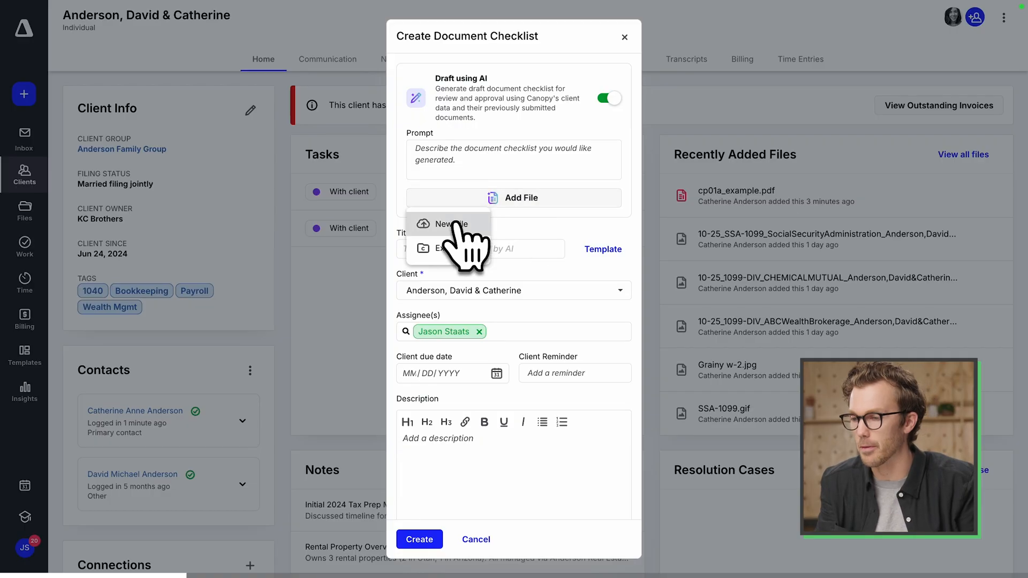
Attach the workpapers PDF with a prompt requesting 2025 versions of past-return items.
{"action": "left_click", "coordinate": [445, 247]}
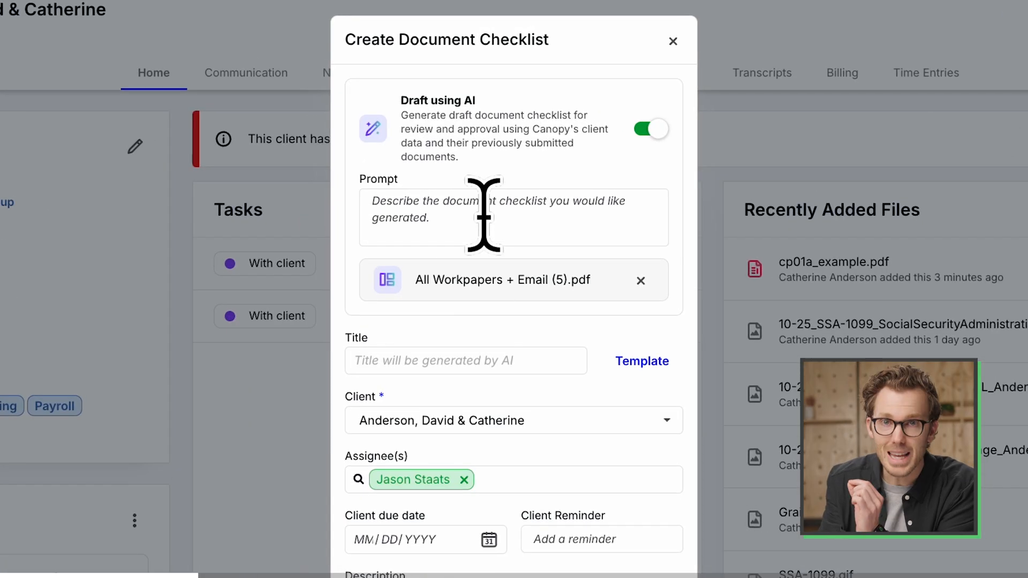
{"action": "type", "text": "Request copies of all the 2025 versions of these items that we used to prepare past returns. Be very detailed in the text of your requests, and if you're unsure whether to include an item, include it."}
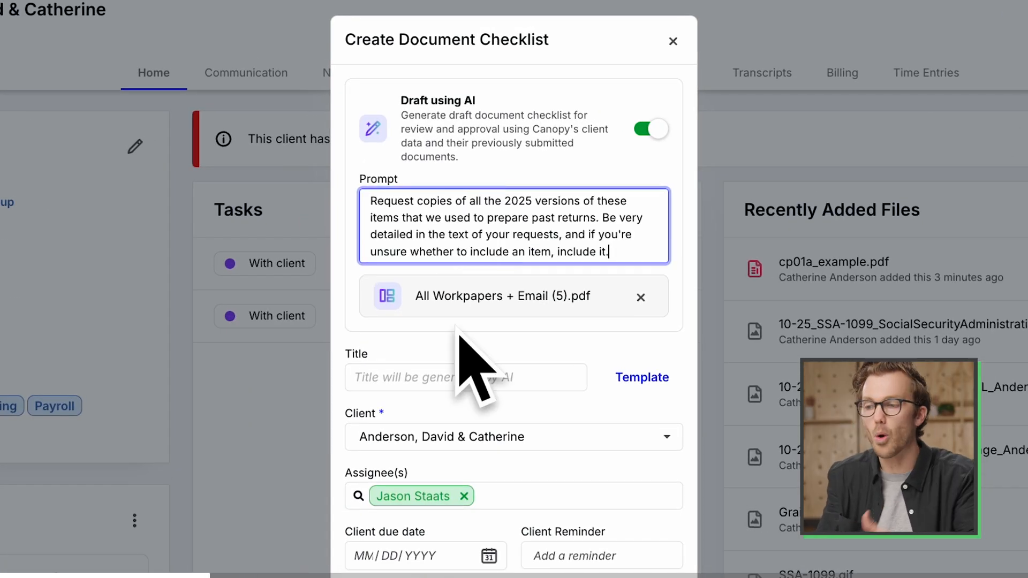
{"action": "mouse_move", "coordinate": [524, 354]}
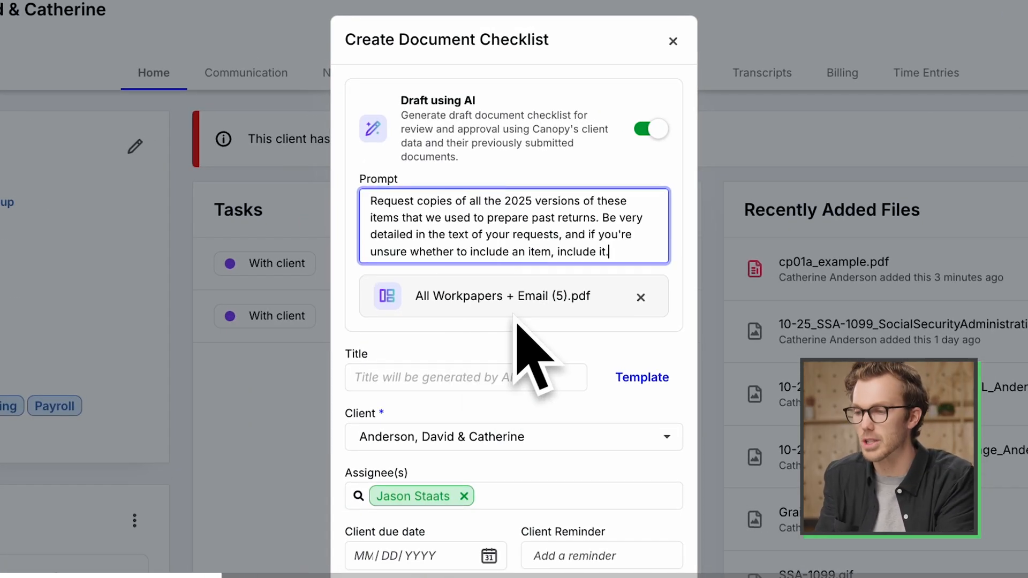
{"action": "mouse_move", "coordinate": [708, 243]}
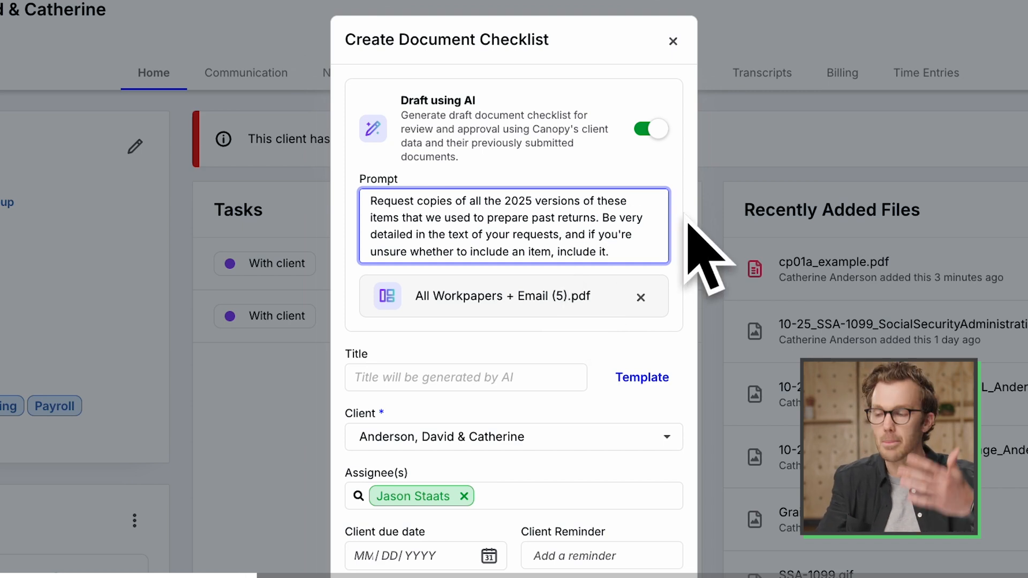
Set the checklist's client due date to February 25, 2026.
{"action": "left_click", "coordinate": [450, 328]}
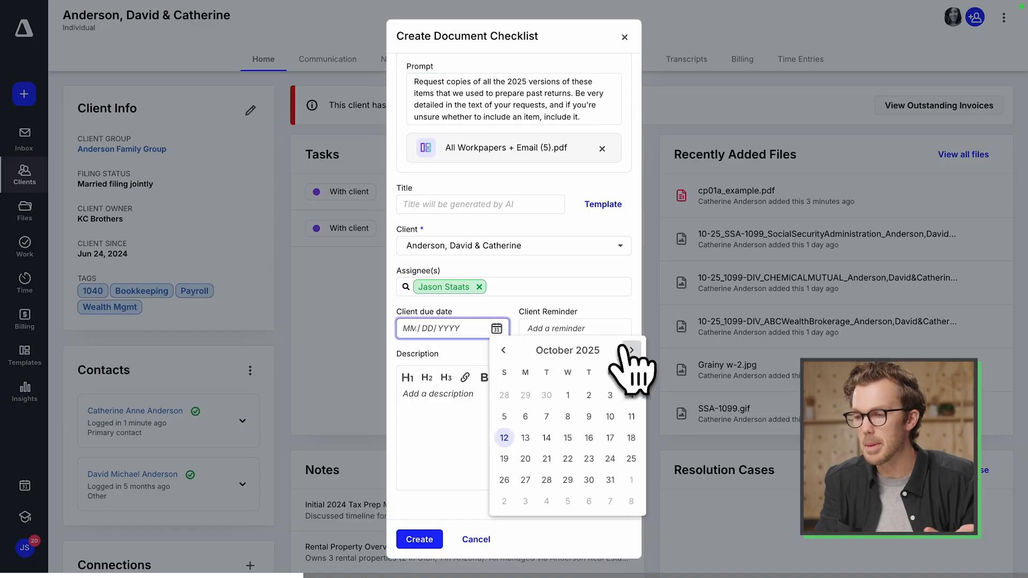
{"action": "left_click", "coordinate": [630, 349]}
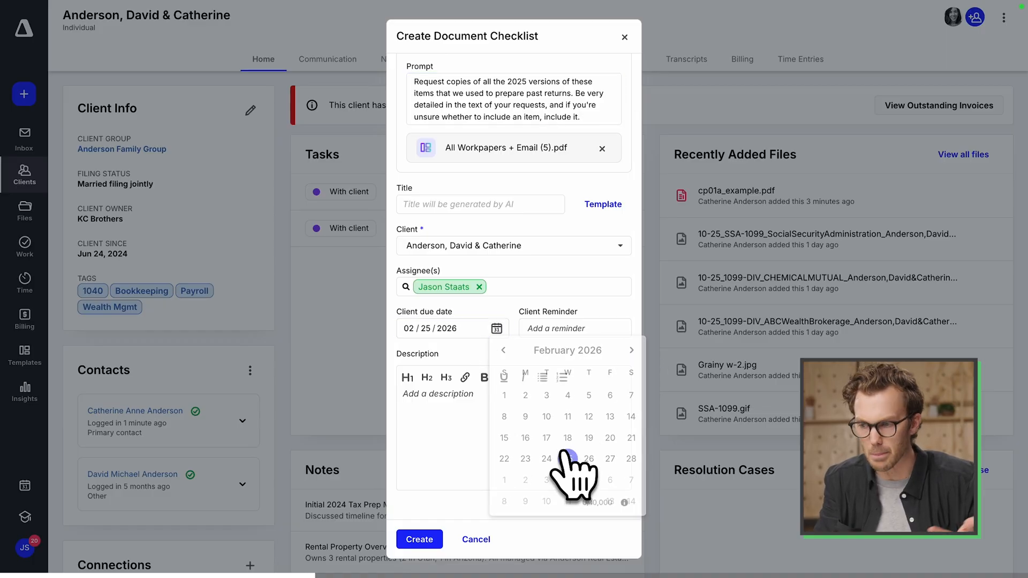
{"action": "left_click", "coordinate": [418, 539]}
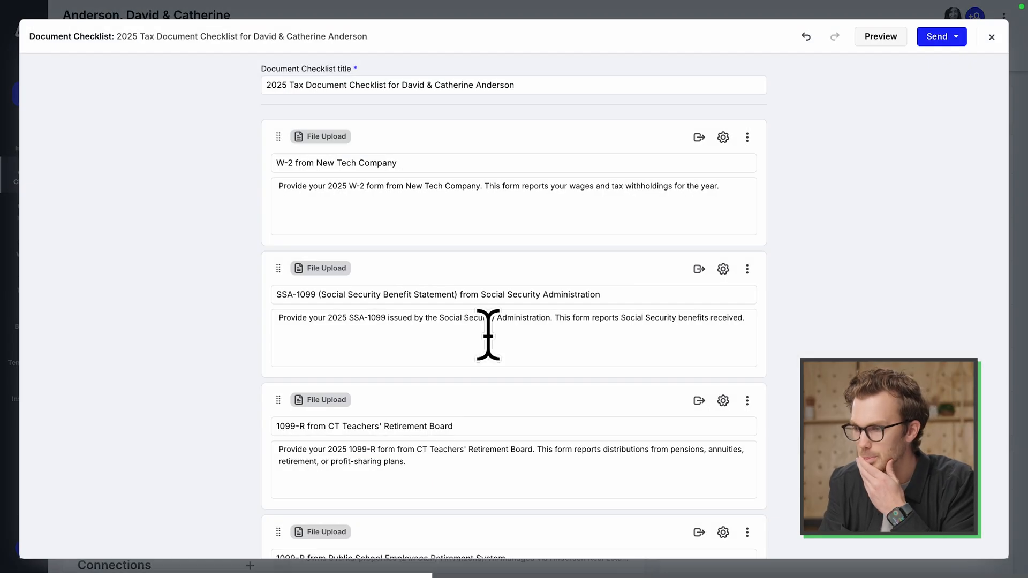
Delete the separate ABC Wealth Brokerage 1099-B item, leaving one Brokerage Statement request.
{"action": "scroll", "scroll_direction": "down", "scroll_amount": 3}
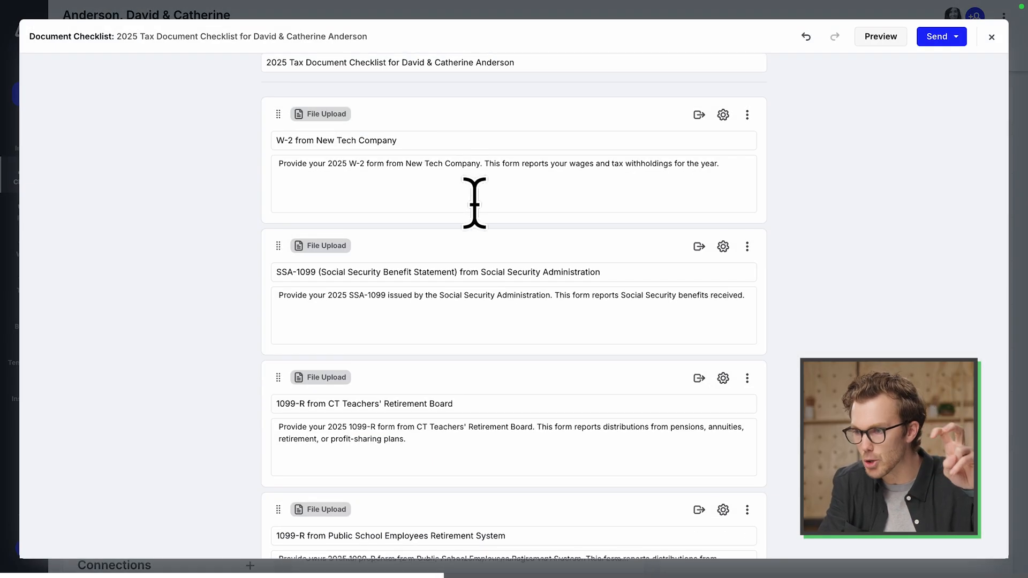
{"action": "scroll", "scroll_direction": "down", "scroll_amount": 3}
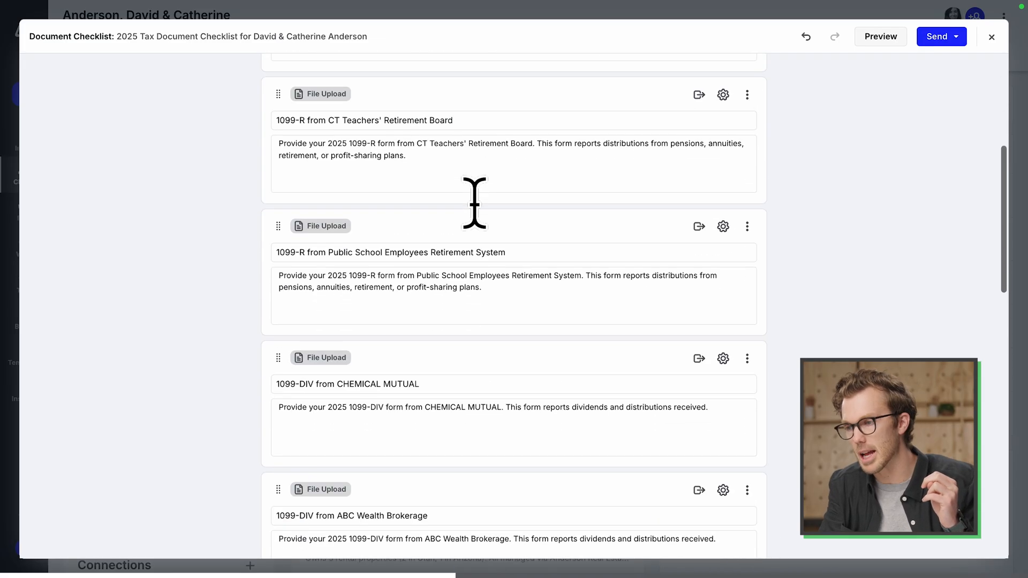
{"action": "scroll", "scroll_direction": "down", "scroll_amount": 3}
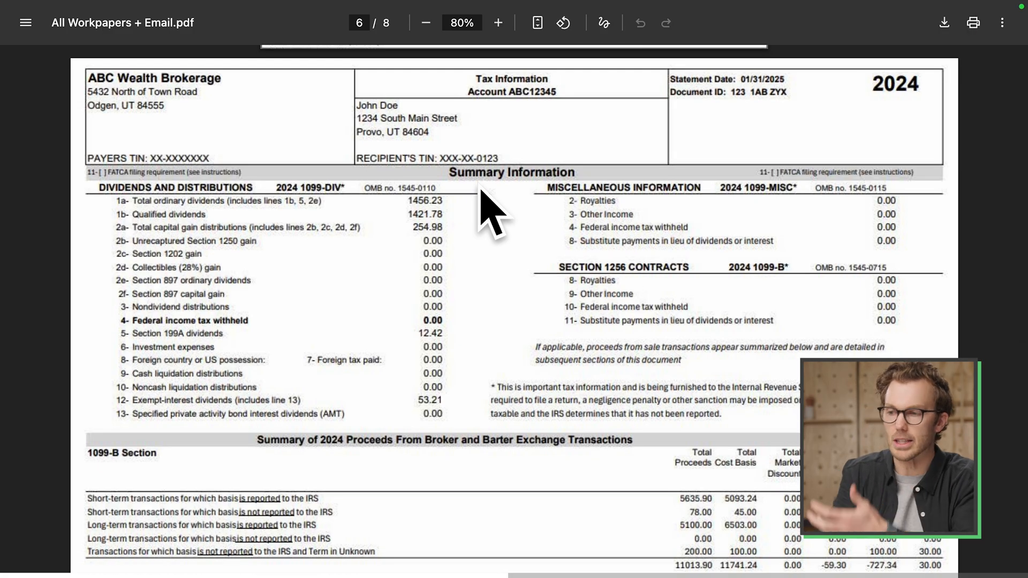
{"action": "mouse_move", "coordinate": [348, 236]}
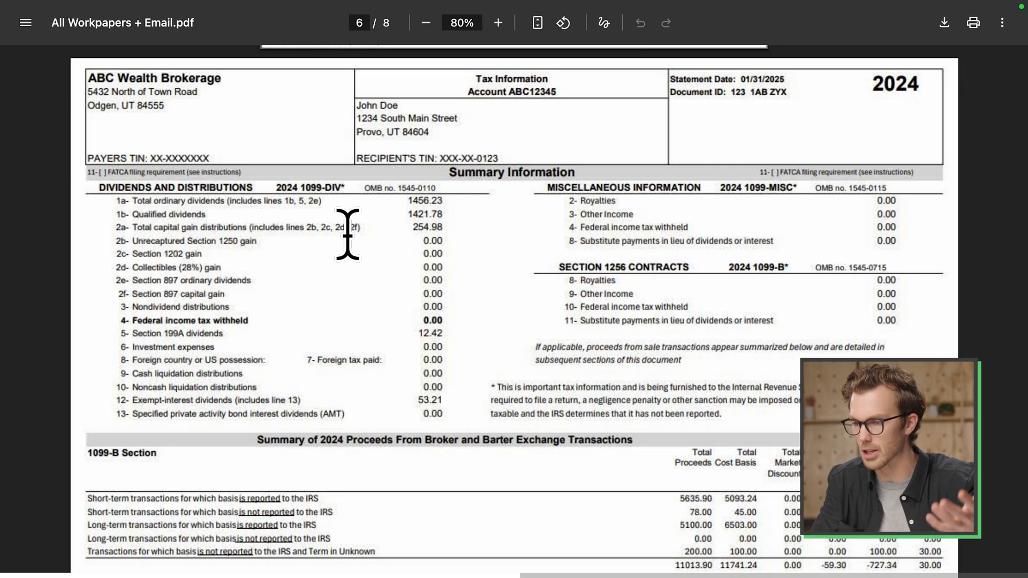
{"action": "left_click", "coordinate": [746, 263]}
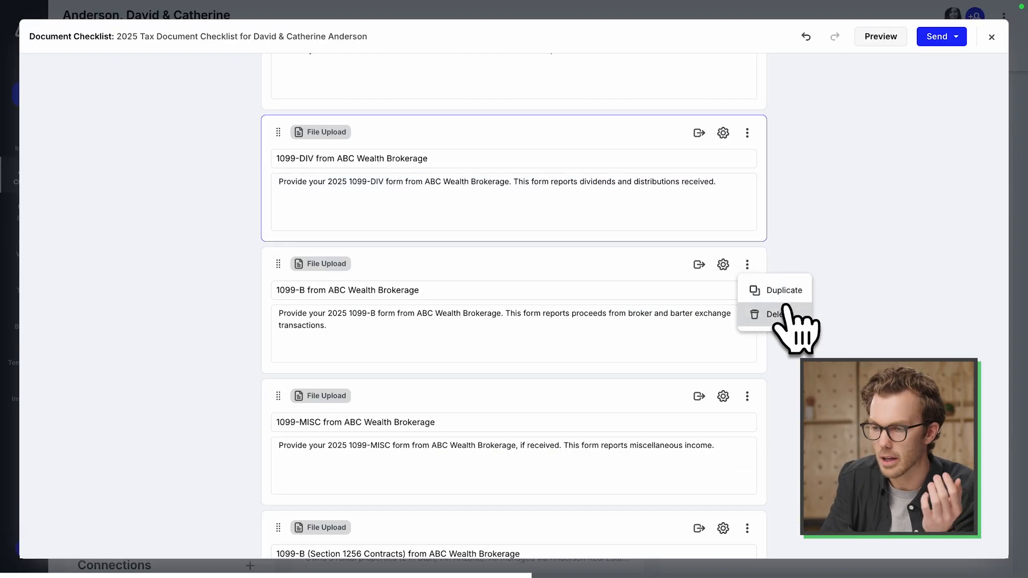
{"action": "left_click", "coordinate": [775, 314]}
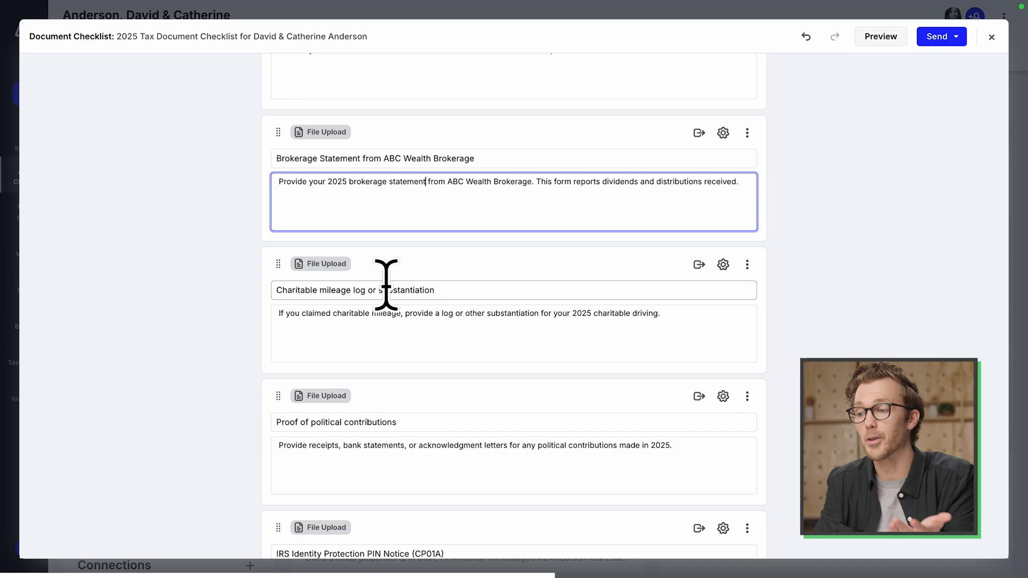
{"action": "scroll", "scroll_direction": "down", "scroll_amount": 3}
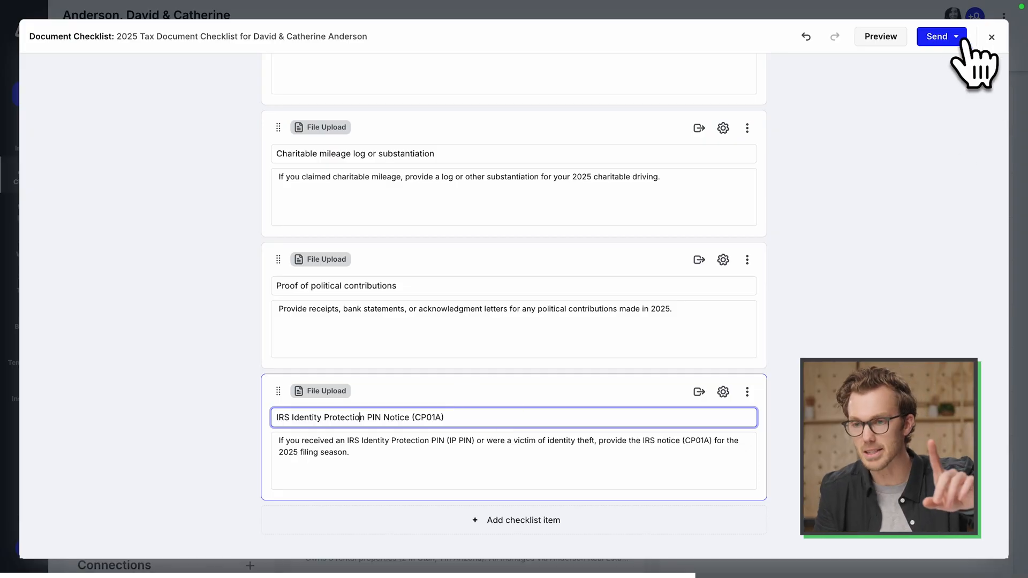
Send the 2025 Tax Document Checklist to the Andersons, due 2/25/2026.
{"action": "left_click", "coordinate": [936, 37]}
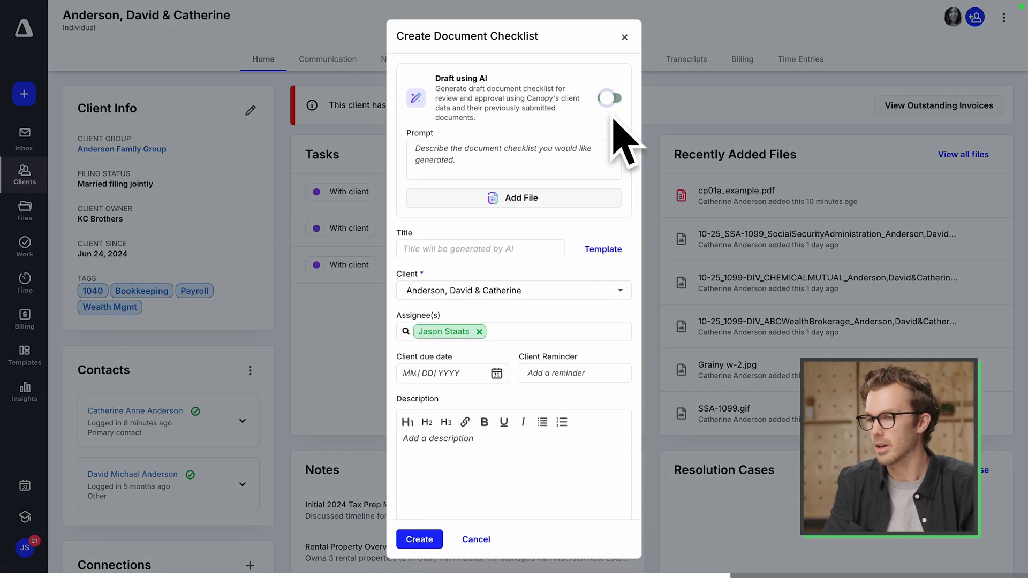
{"action": "left_click", "coordinate": [609, 97]}
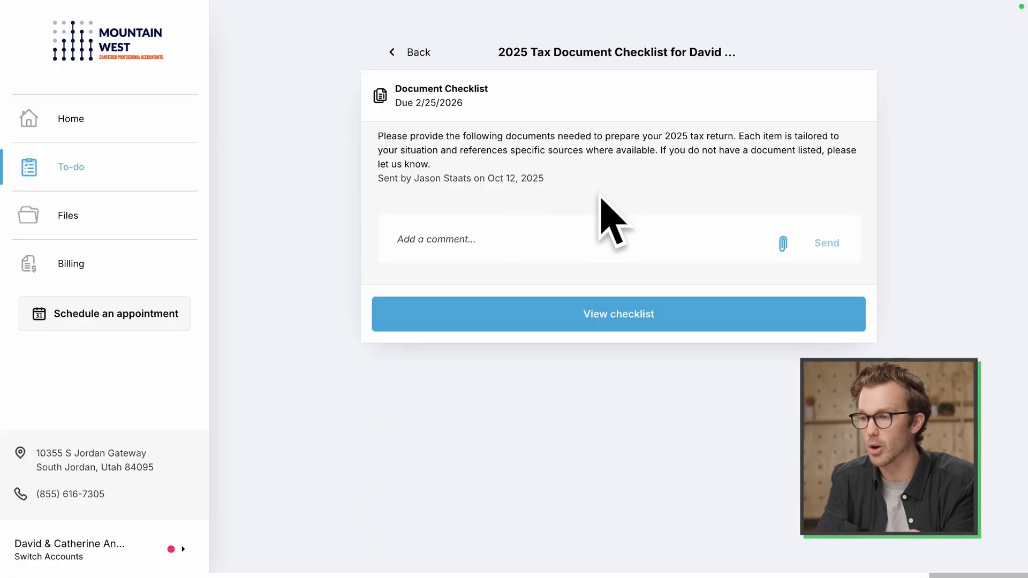
View the received checklist's requested documents from the portal To-do item.
{"action": "left_click", "coordinate": [617, 314]}
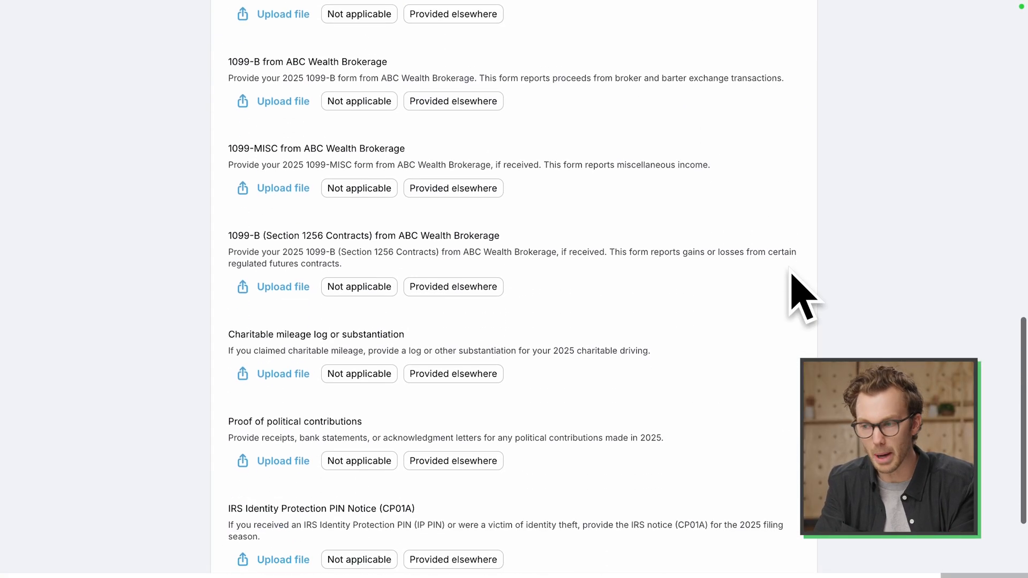
{"action": "scroll", "scroll_direction": "up", "scroll_amount": 3}
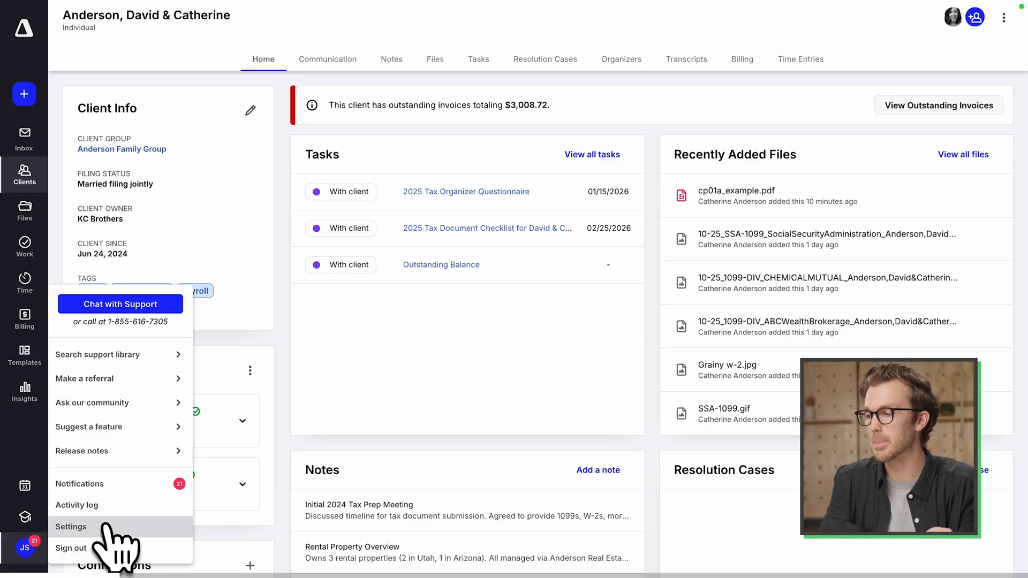
Drop Client Name from the AI file naming convention (10-25_f1040_IRS.pdf) and save Document Settings.
{"action": "left_click", "coordinate": [70, 527]}
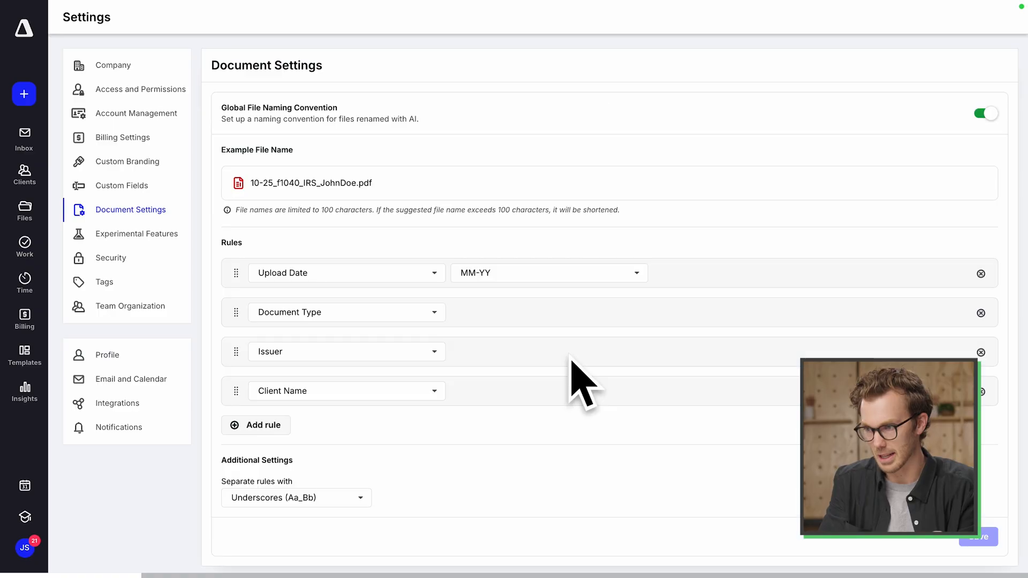
{"action": "mouse_move", "coordinate": [610, 168]}
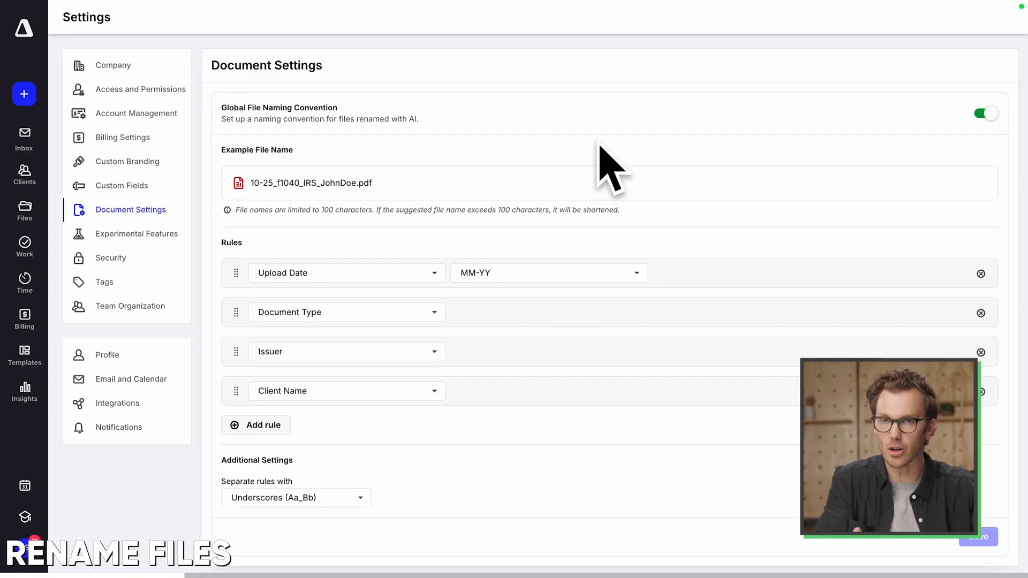
{"action": "mouse_move", "coordinate": [590, 206]}
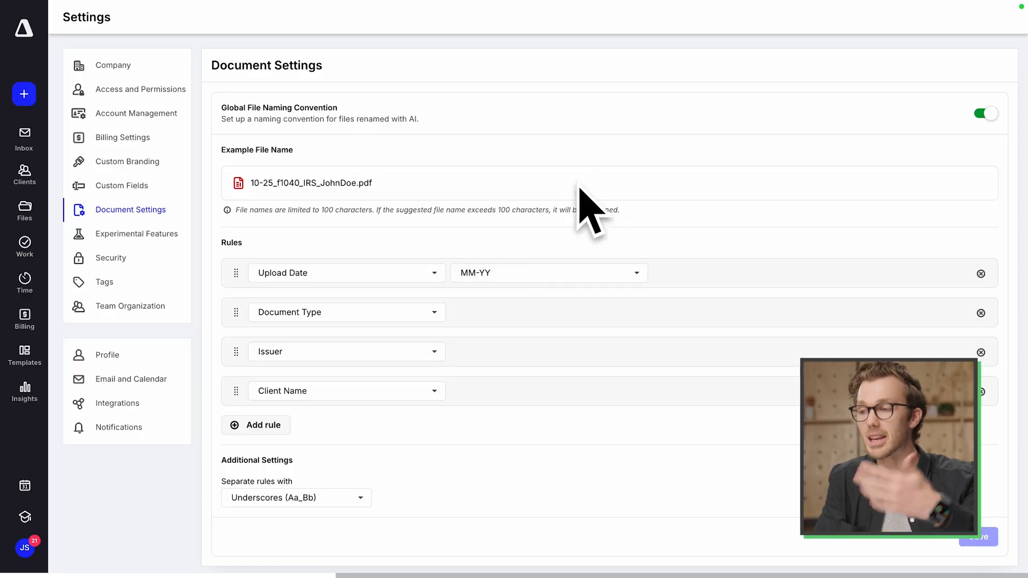
{"action": "mouse_move", "coordinate": [426, 197]}
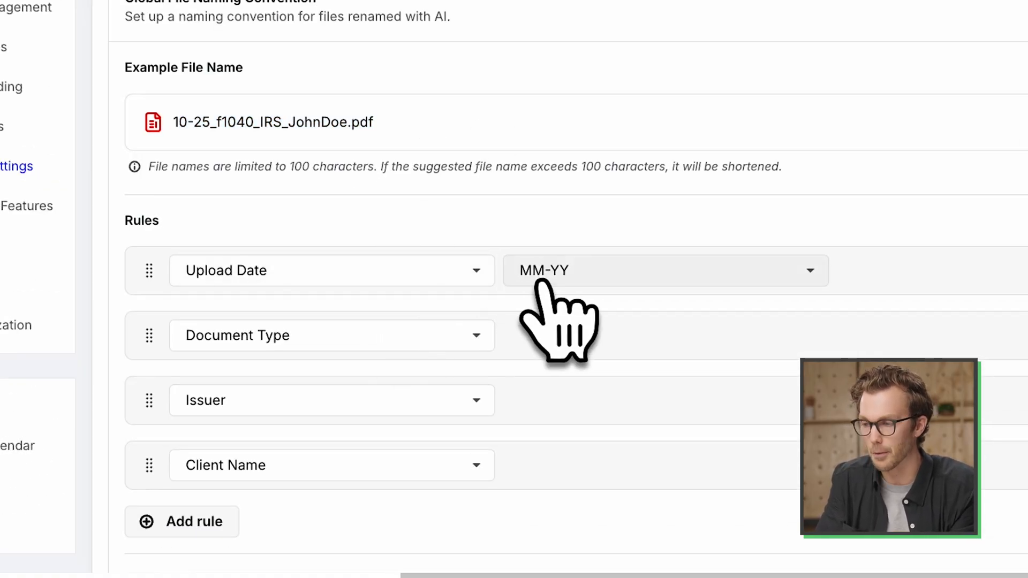
{"action": "mouse_move", "coordinate": [223, 164]}
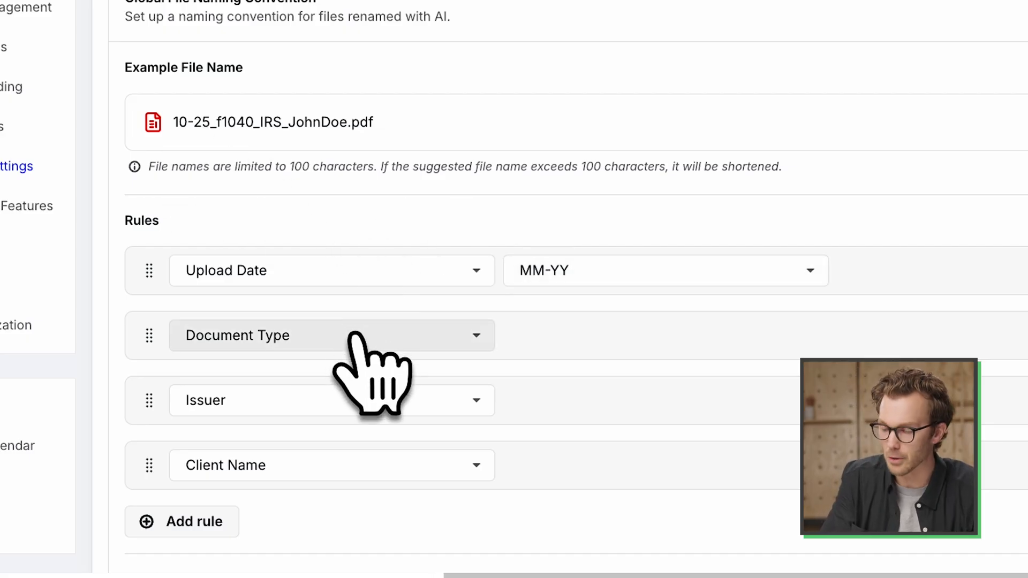
{"action": "mouse_move", "coordinate": [268, 157]}
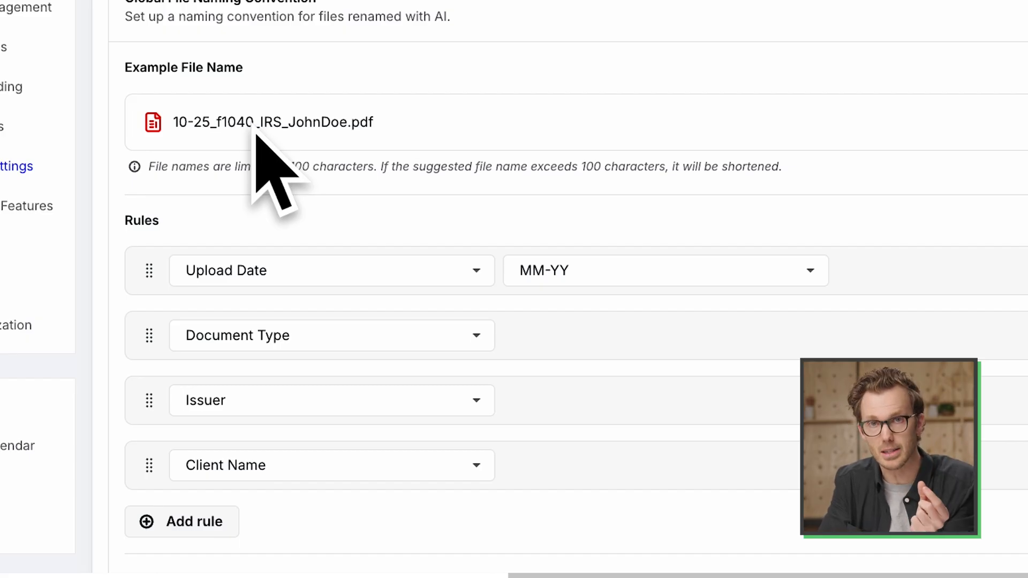
{"action": "mouse_move", "coordinate": [268, 420]}
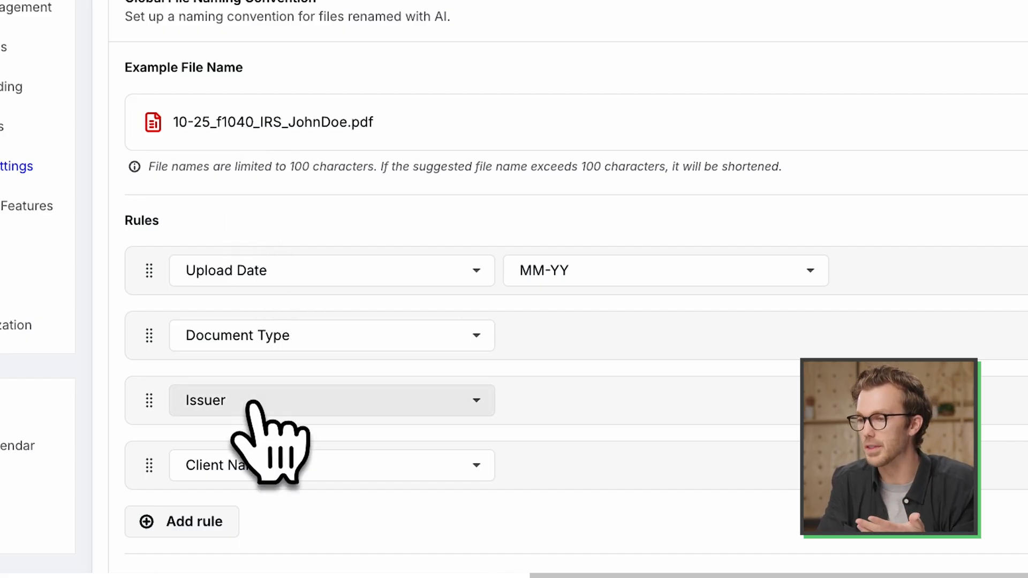
{"action": "mouse_move", "coordinate": [271, 121]}
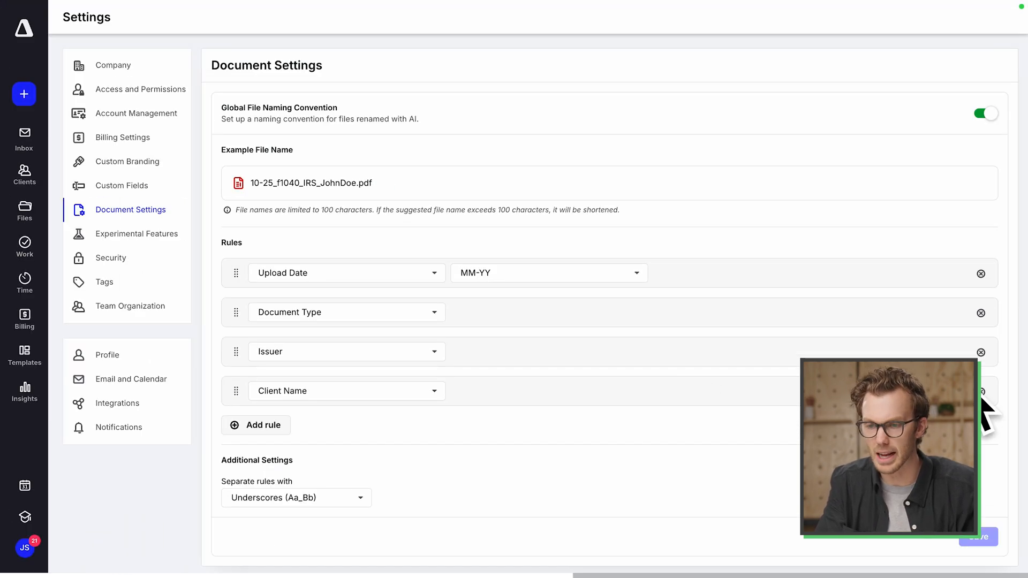
{"action": "left_click", "coordinate": [980, 392]}
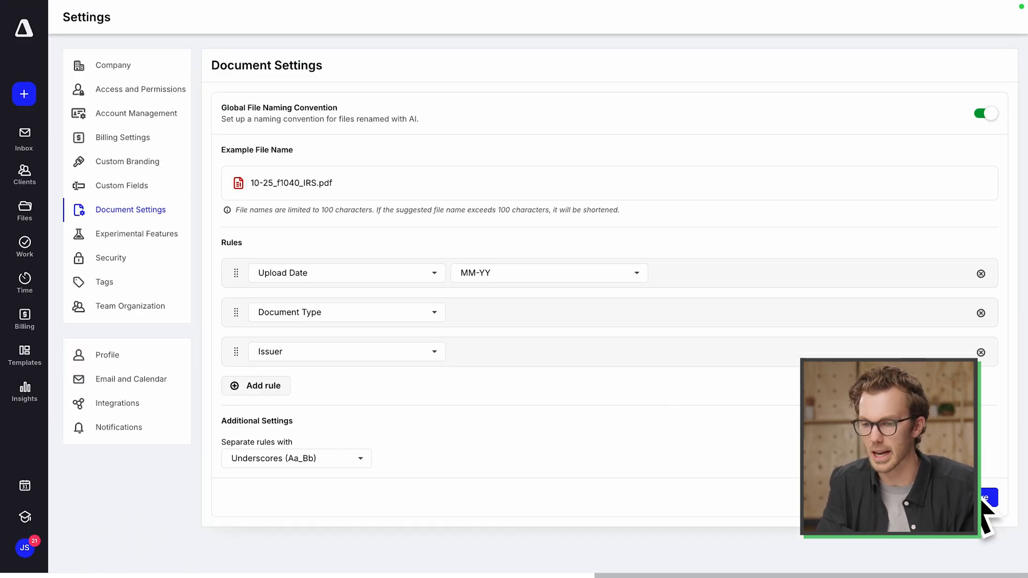
{"action": "left_click", "coordinate": [24, 171]}
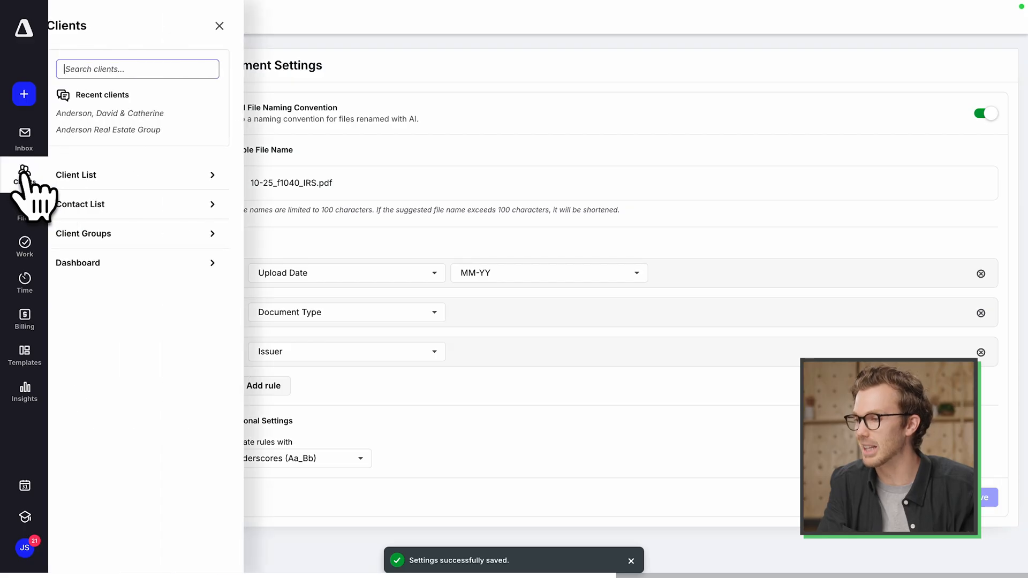
Navigate from the recent client's home page to its Files tab.
{"action": "left_click", "coordinate": [109, 113]}
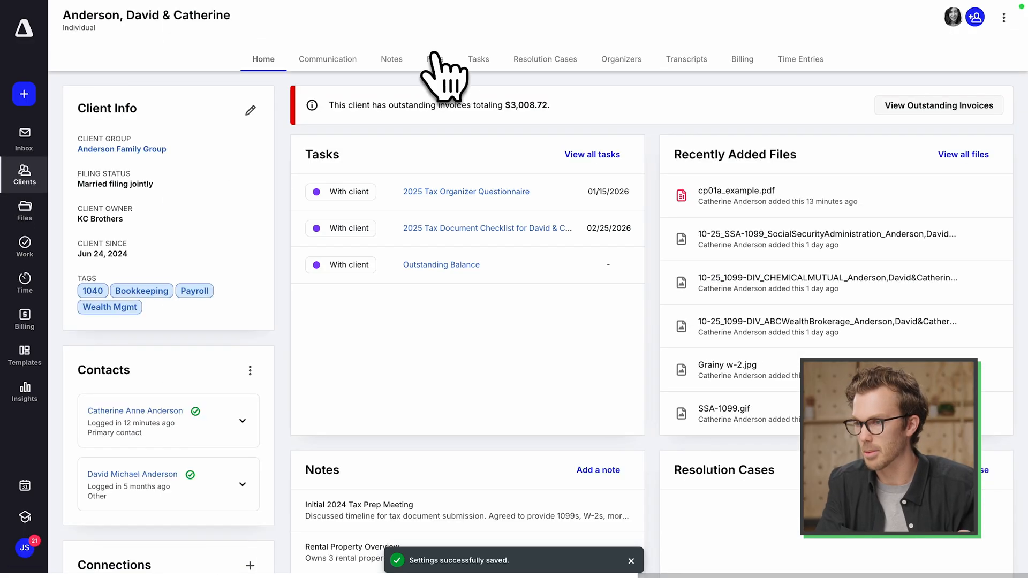
{"action": "left_click", "coordinate": [435, 58]}
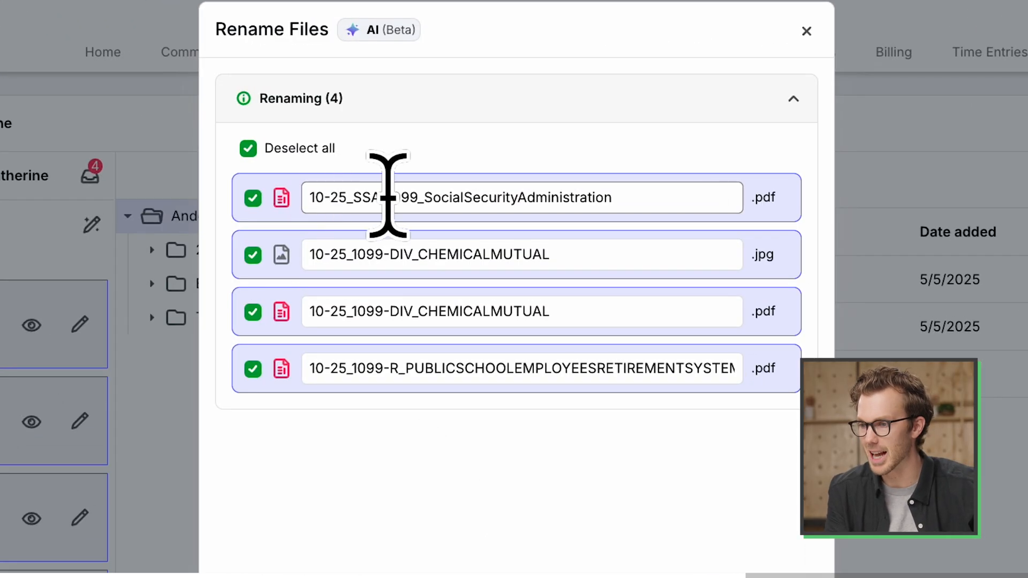
{"action": "mouse_move", "coordinate": [580, 197]}
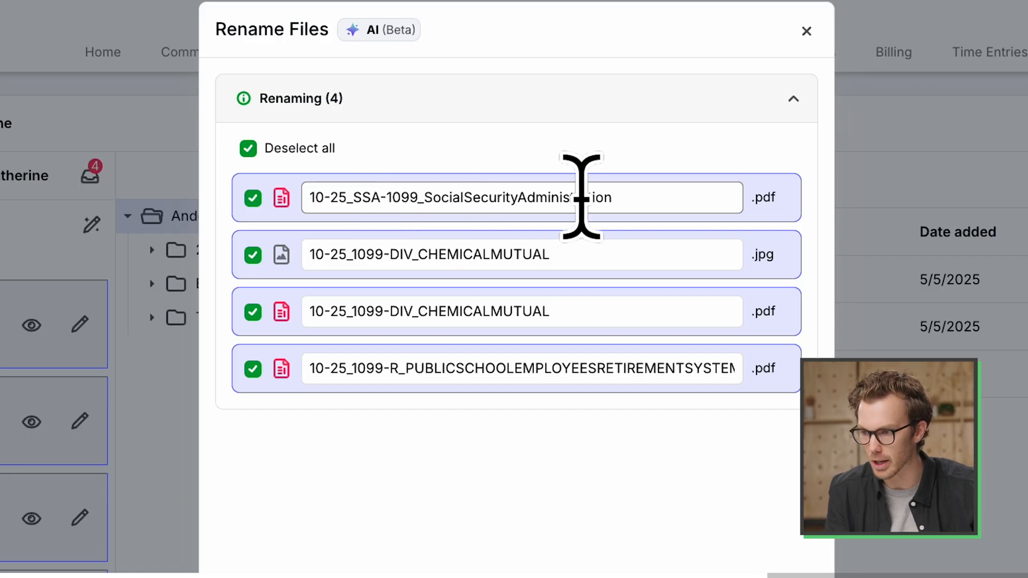
{"action": "mouse_move", "coordinate": [582, 367]}
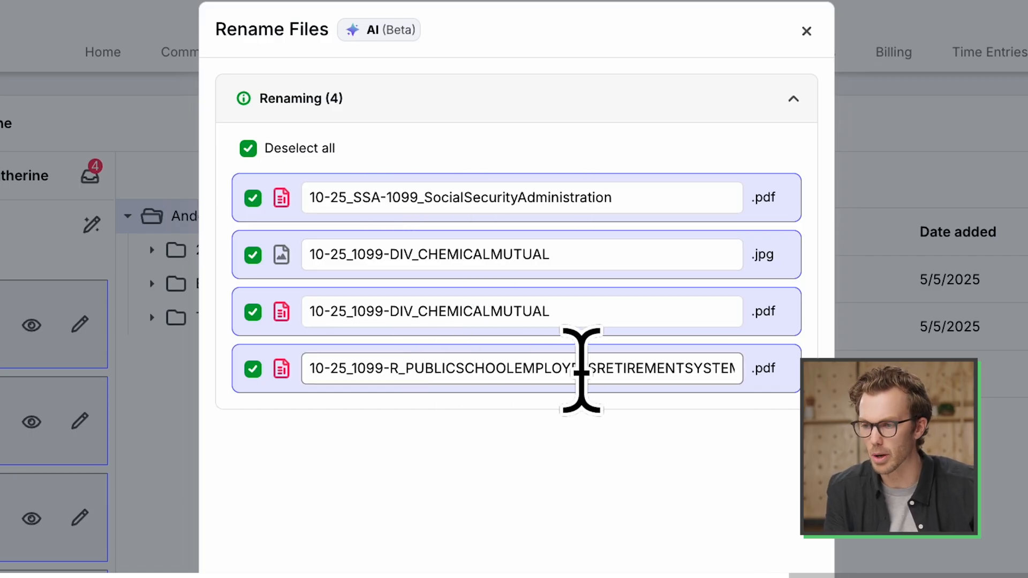